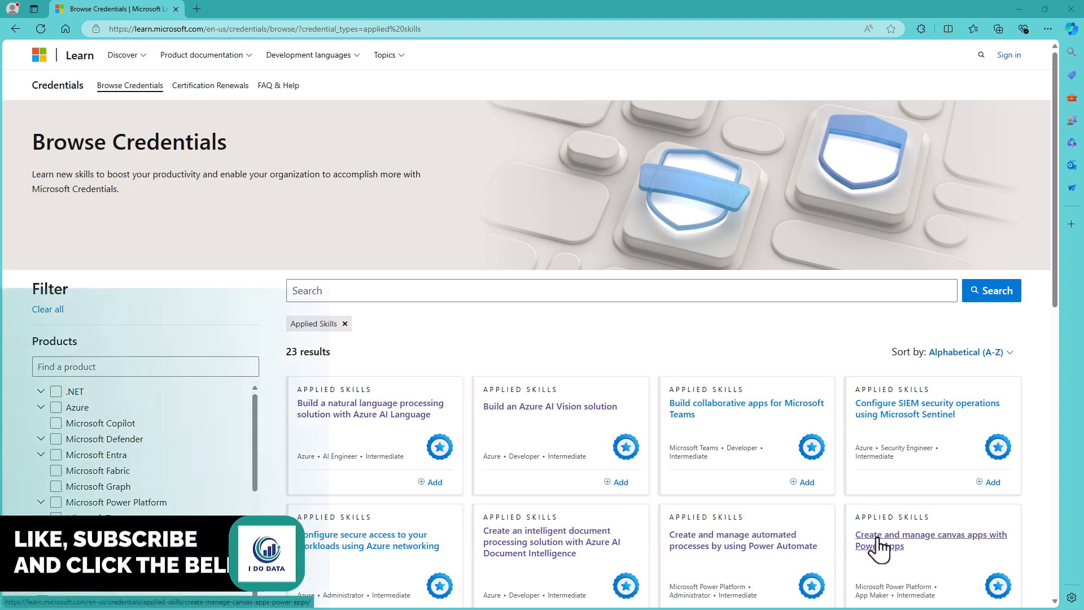
Open the canvas apps credential and scroll through its tasks, learning path and assessment details
{"action": "left_click", "coordinate": [931, 539]}
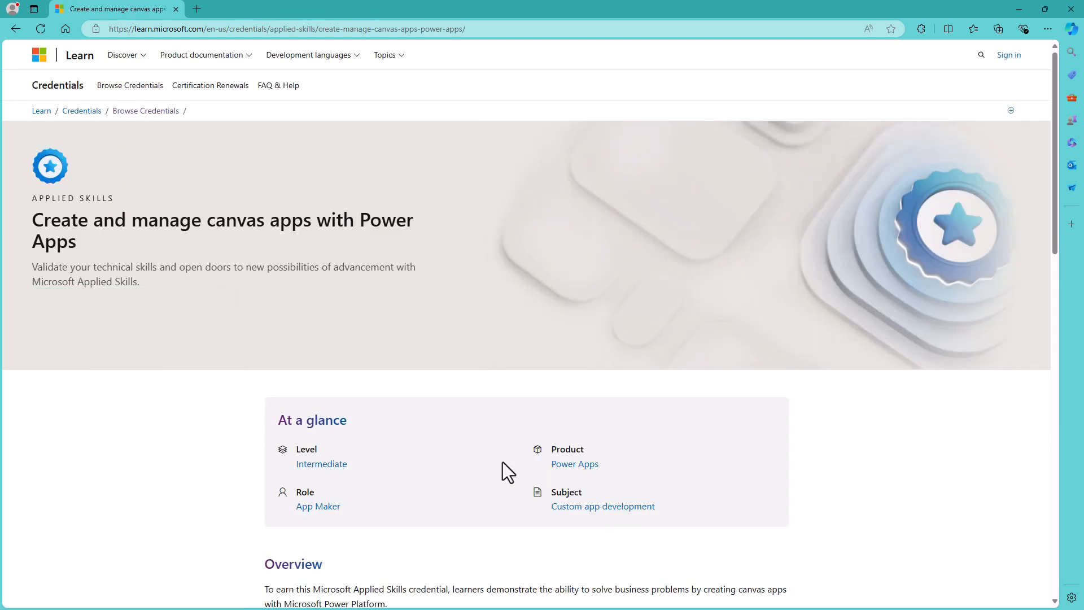
{"action": "scroll", "scroll_direction": "down", "scroll_amount": 3}
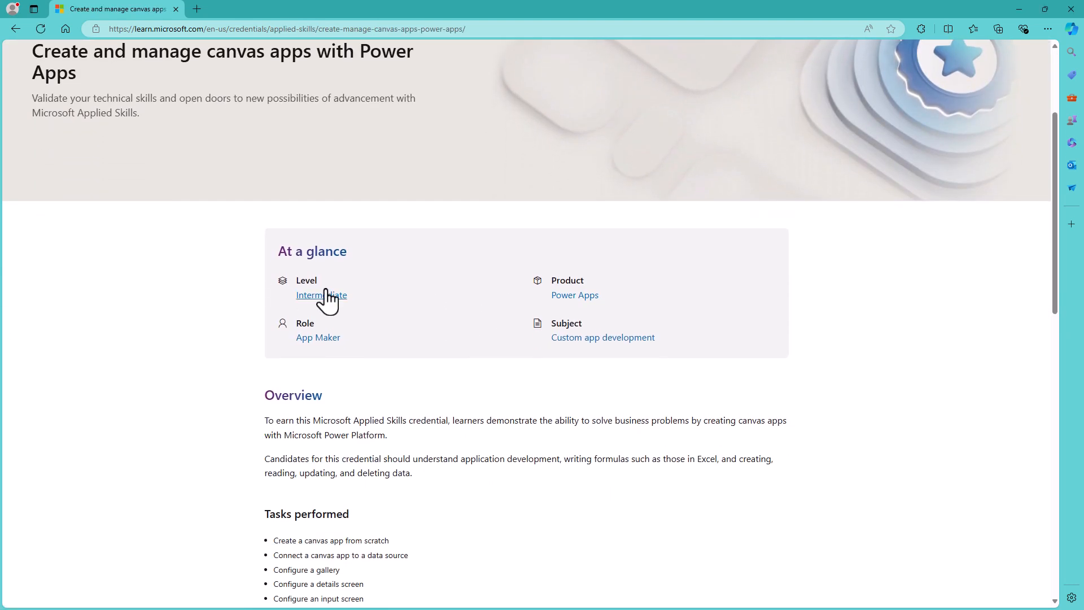
{"action": "scroll", "scroll_direction": "down", "scroll_amount": 3}
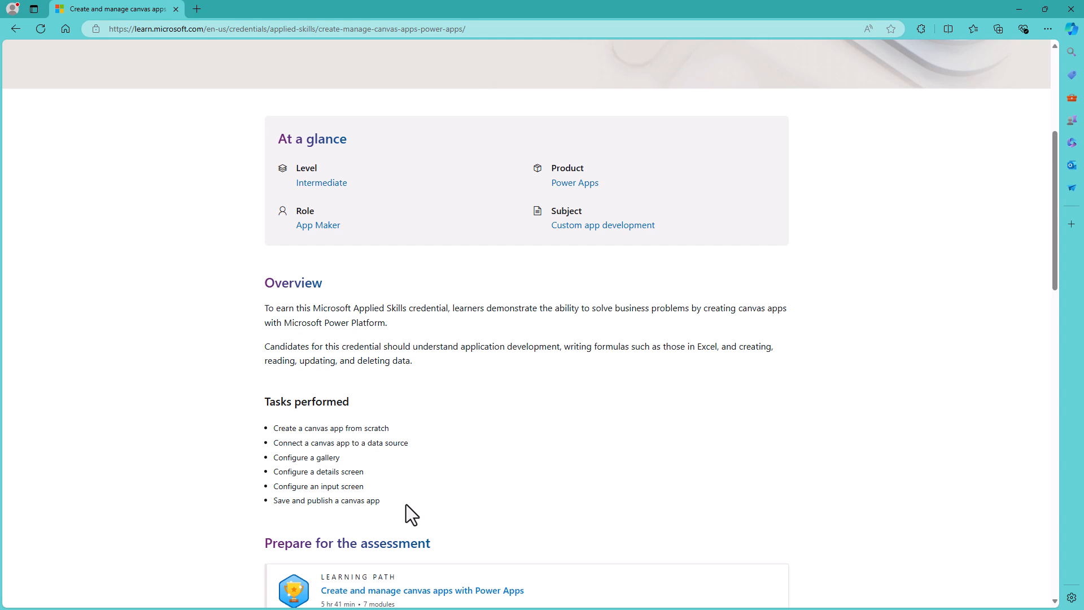
{"action": "mouse_move", "coordinate": [390, 497]}
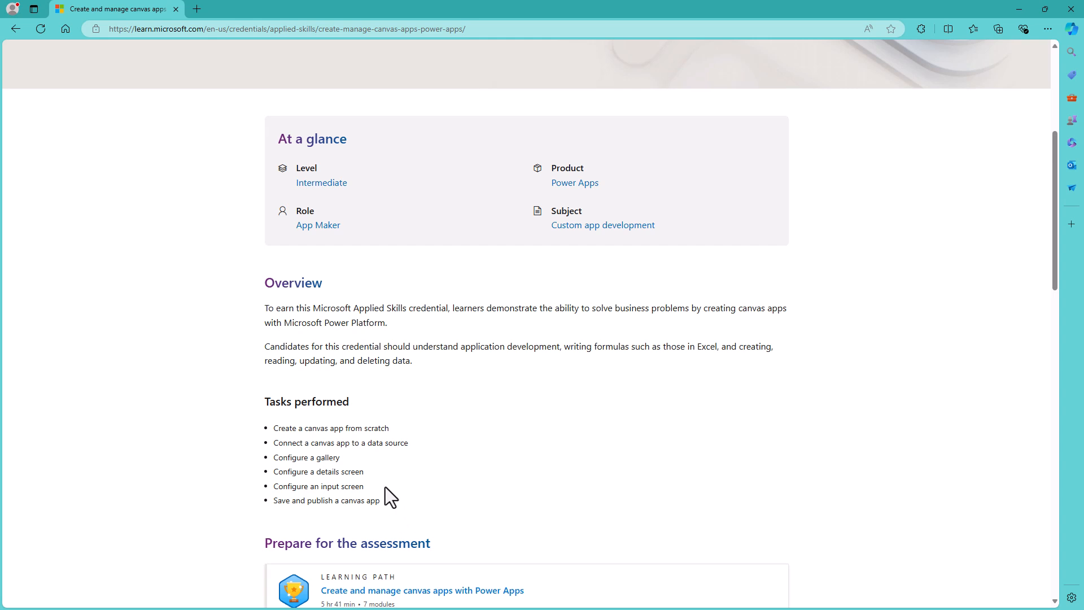
{"action": "scroll", "scroll_direction": "down", "scroll_amount": 3}
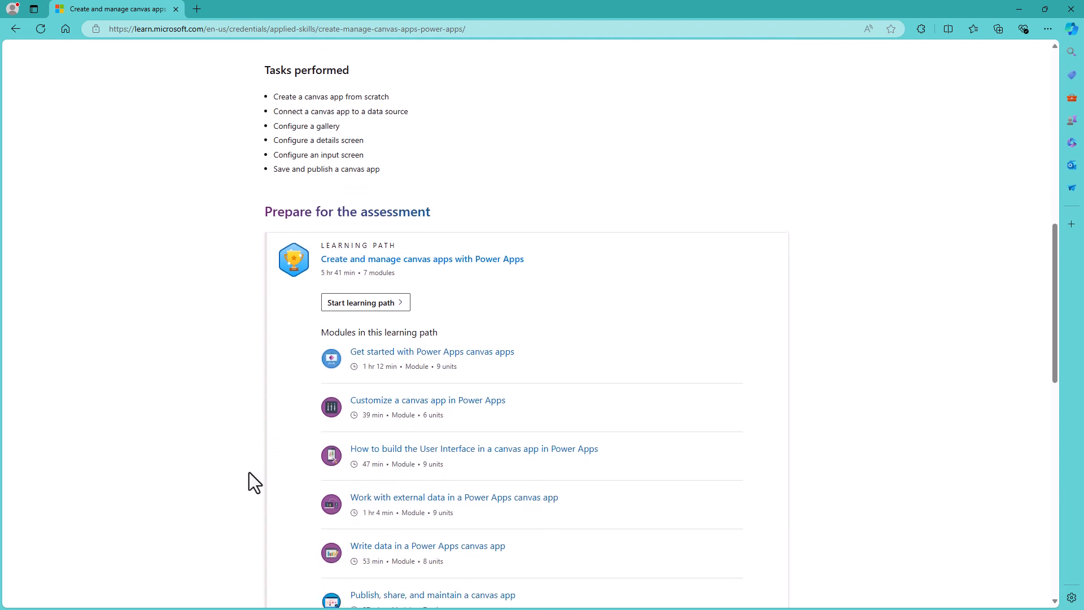
{"action": "scroll", "scroll_direction": "down", "scroll_amount": 3}
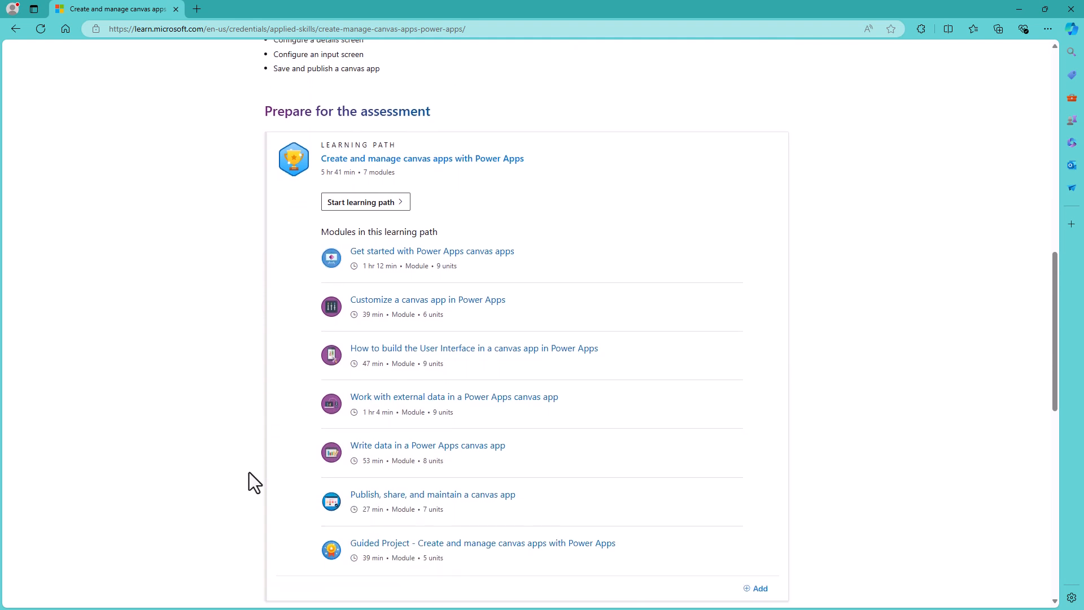
{"action": "scroll", "scroll_direction": "down", "scroll_amount": 3}
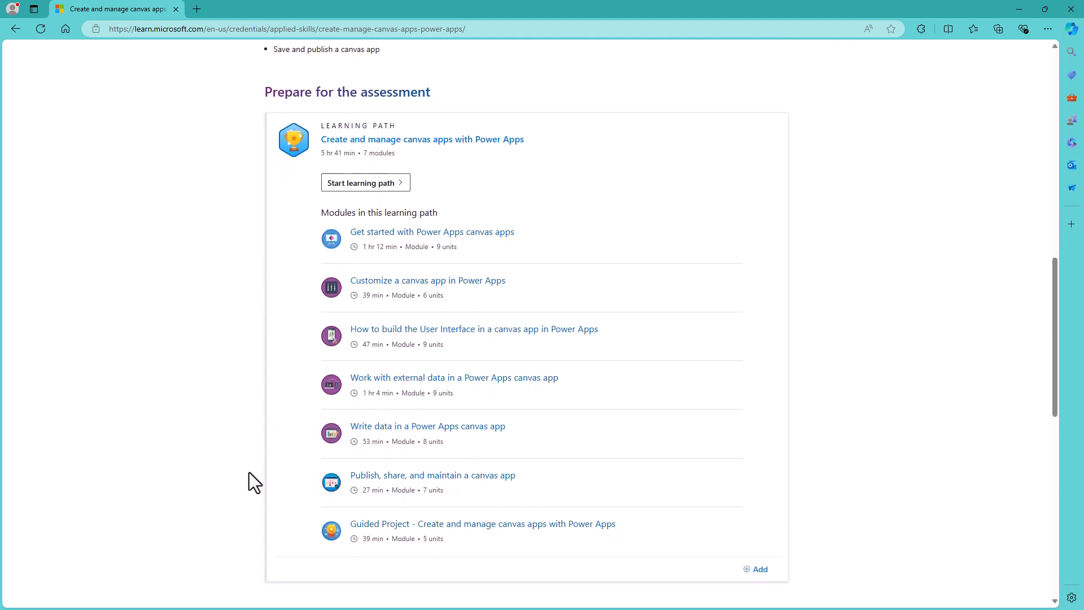
{"action": "scroll", "scroll_direction": "up", "scroll_amount": 3}
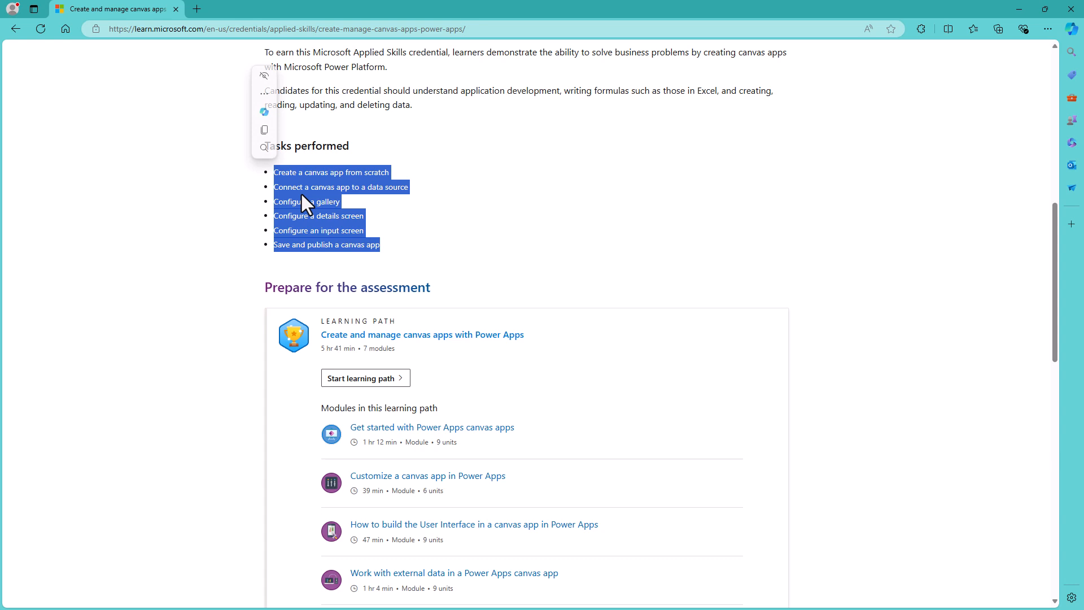
{"action": "mouse_move", "coordinate": [354, 224]}
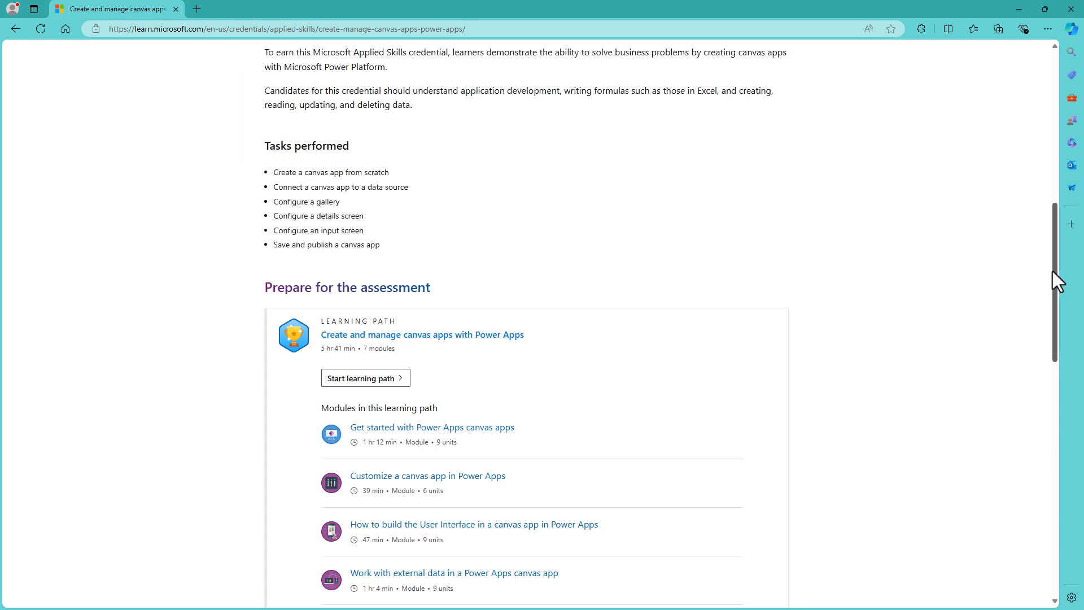
{"action": "scroll", "scroll_direction": "down", "scroll_amount": 3}
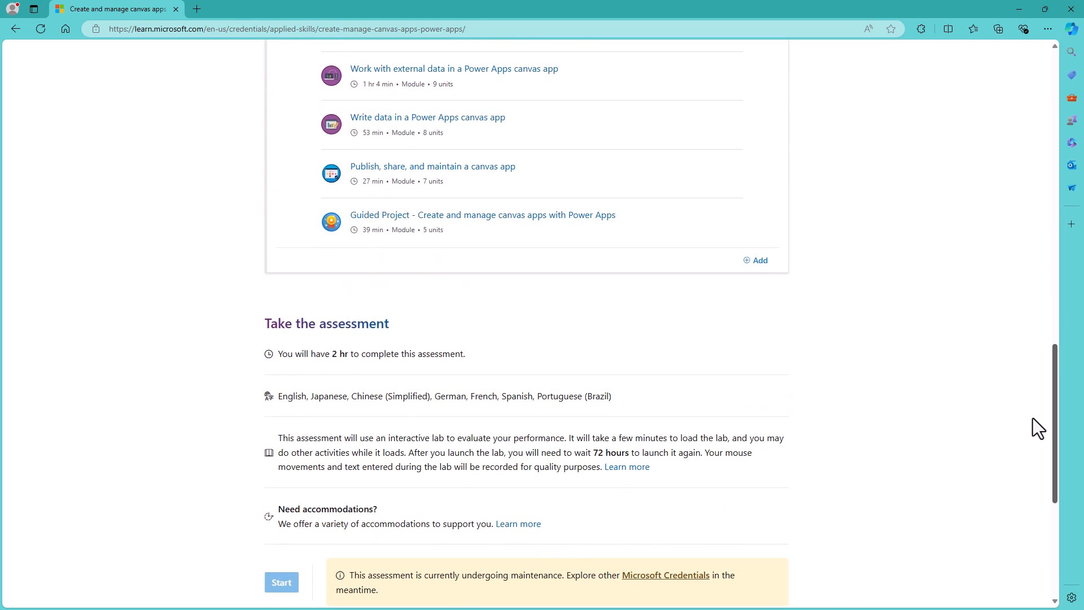
{"action": "scroll", "scroll_direction": "down", "scroll_amount": 3}
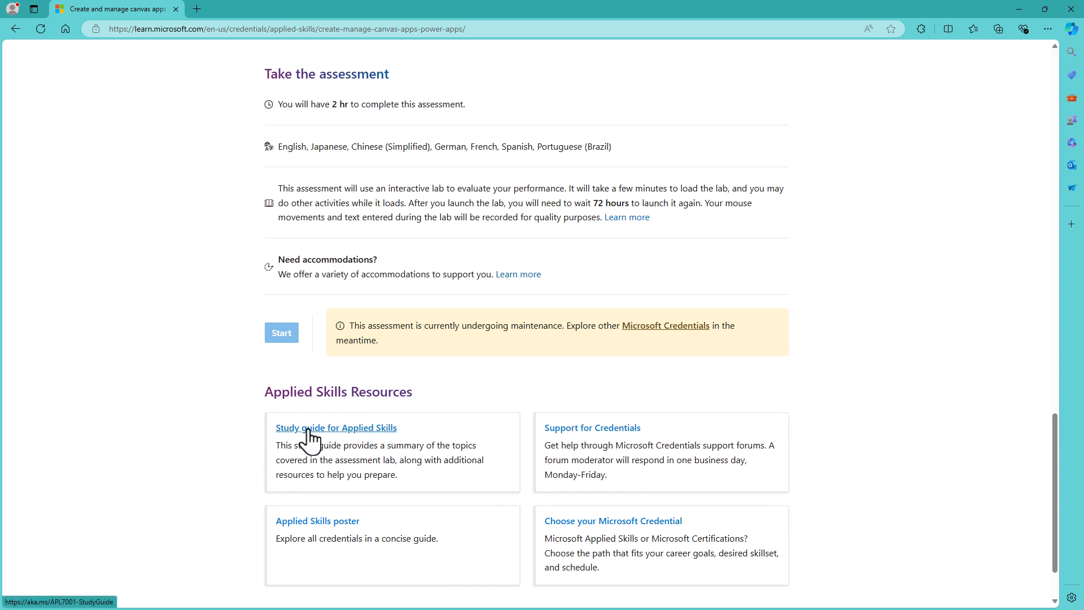
Open the study guide and highlight 'Configure a gallery' and 'Connect a gallery to a data source'
{"action": "left_click", "coordinate": [336, 427]}
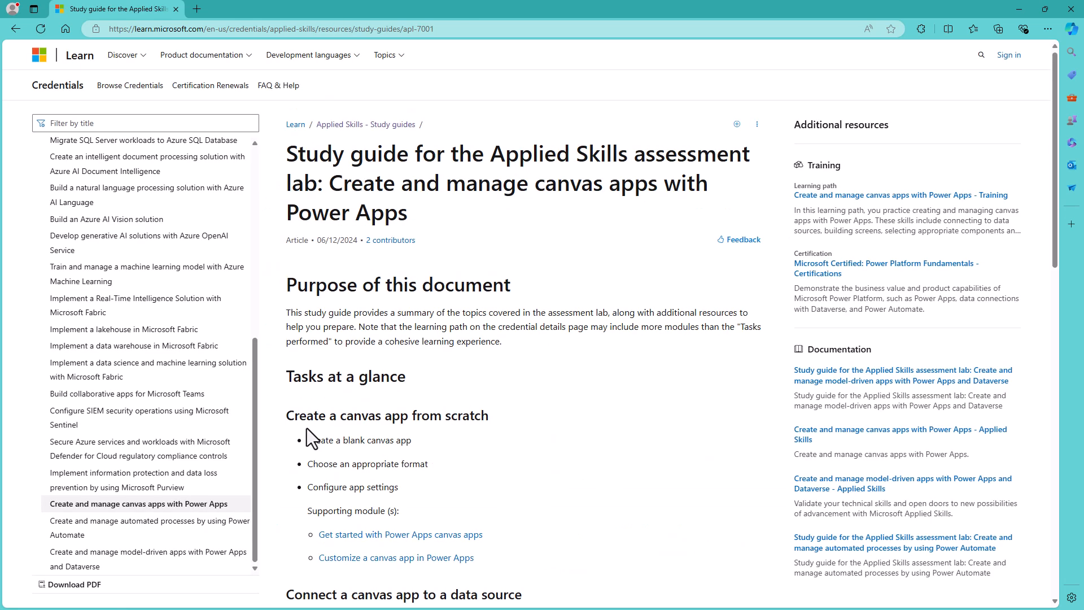
{"action": "mouse_move", "coordinate": [362, 415]}
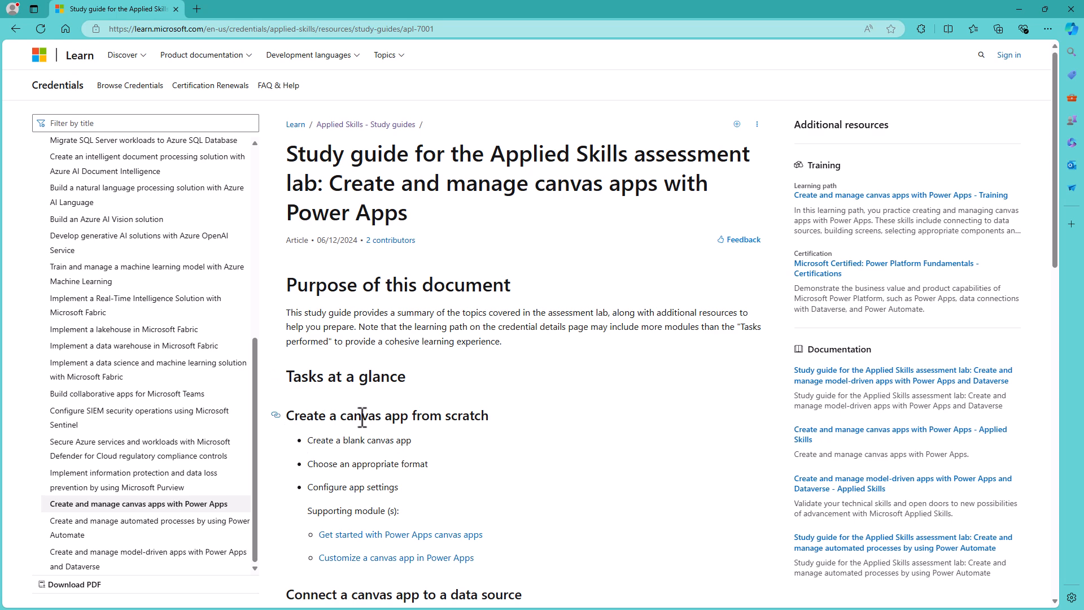
{"action": "scroll", "scroll_direction": "down", "scroll_amount": 3}
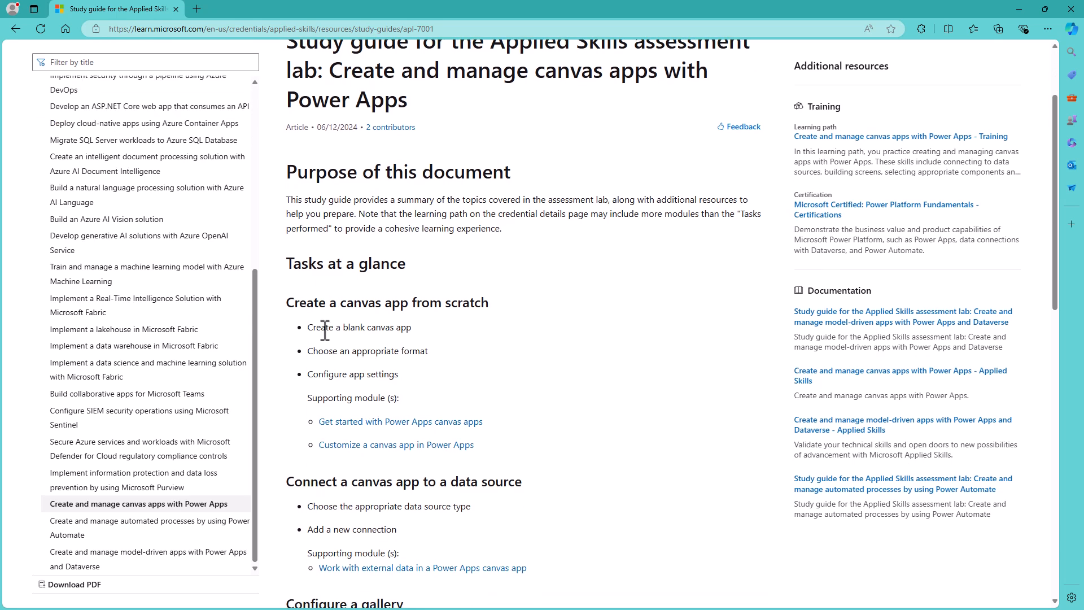
{"action": "scroll", "scroll_direction": "down", "scroll_amount": 3}
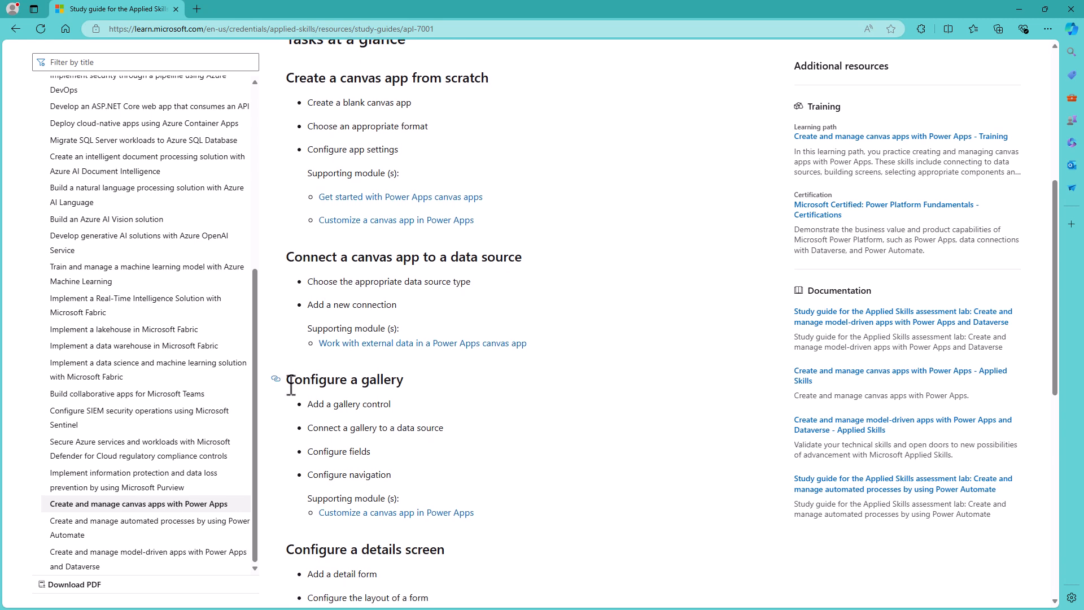
{"action": "double_click", "coordinate": [343, 379]}
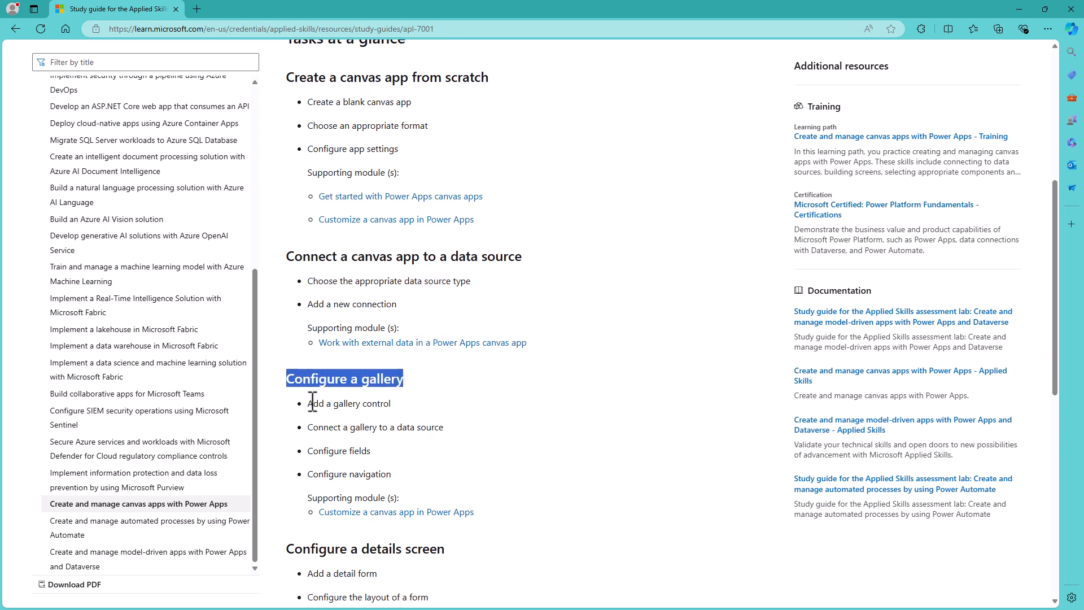
{"action": "double_click", "coordinate": [338, 427]}
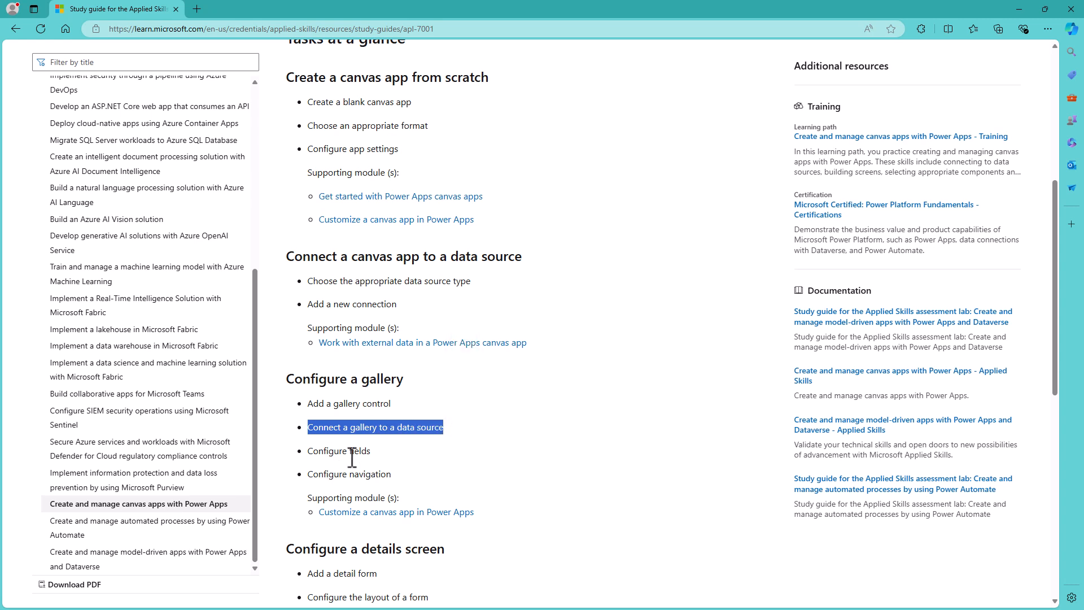
Highlight the note about extra learning path modules, then clear the selection
{"action": "scroll", "scroll_direction": "down", "scroll_amount": 3}
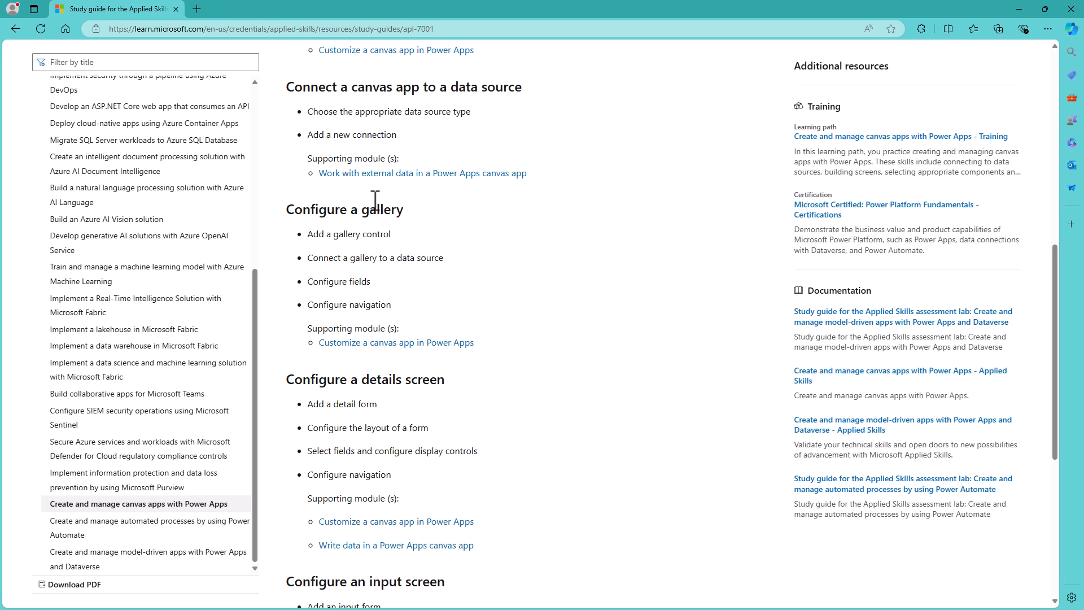
{"action": "mouse_move", "coordinate": [525, 307]}
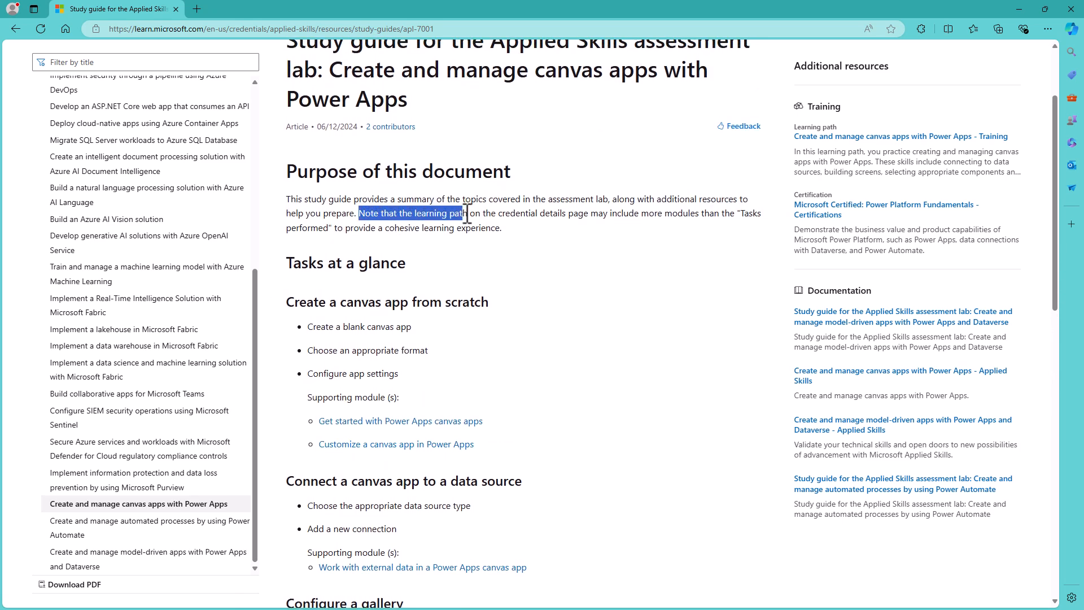
{"action": "left_click_drag", "start_coordinate": [467, 213], "coordinate": [592, 212]}
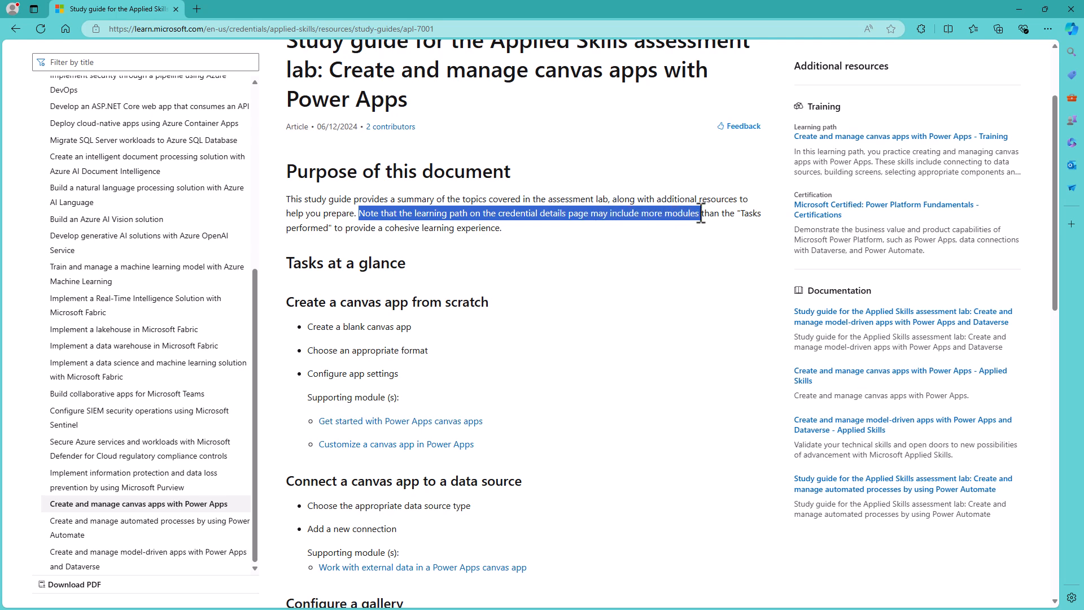
{"action": "left_click", "coordinate": [525, 243]}
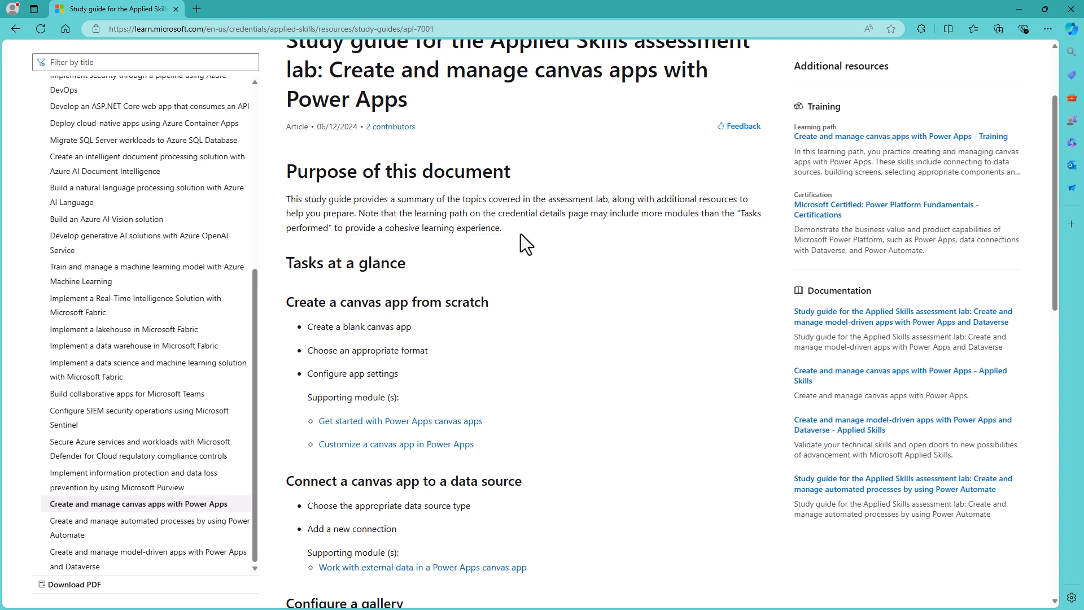
{"action": "mouse_move", "coordinate": [525, 251]}
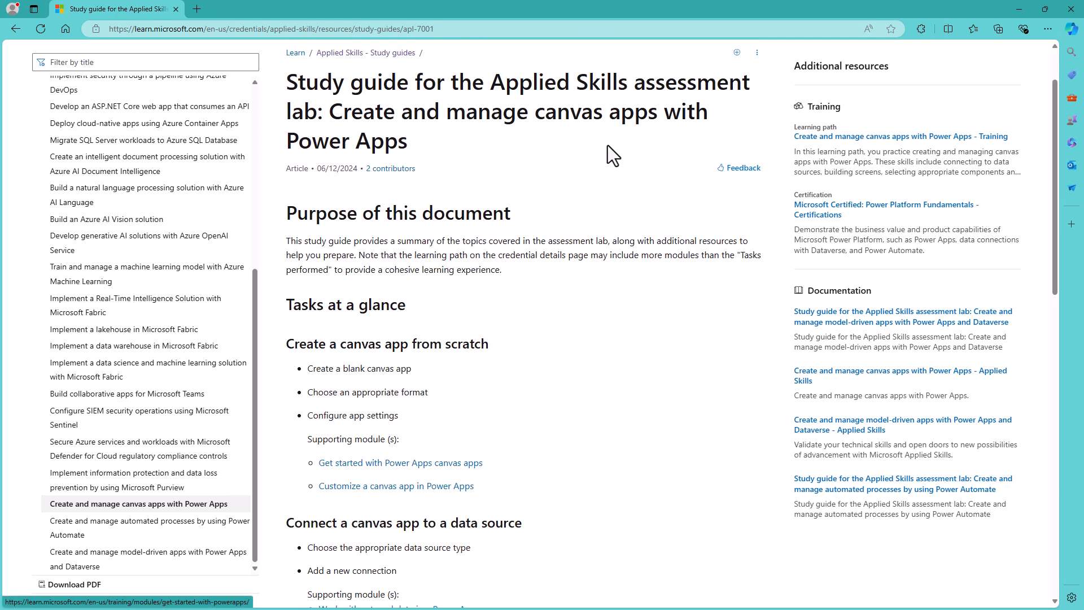
{"action": "scroll", "scroll_direction": "down", "scroll_amount": 3}
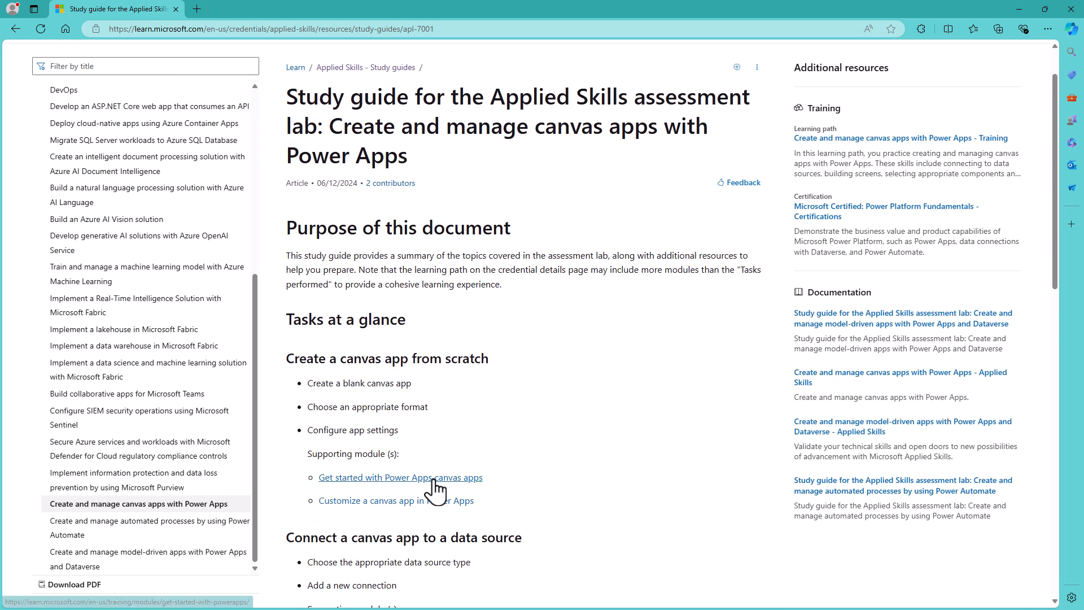
Open the Get started with Power Apps canvas apps module and highlight the App in a Day heading
{"action": "left_click", "coordinate": [400, 477]}
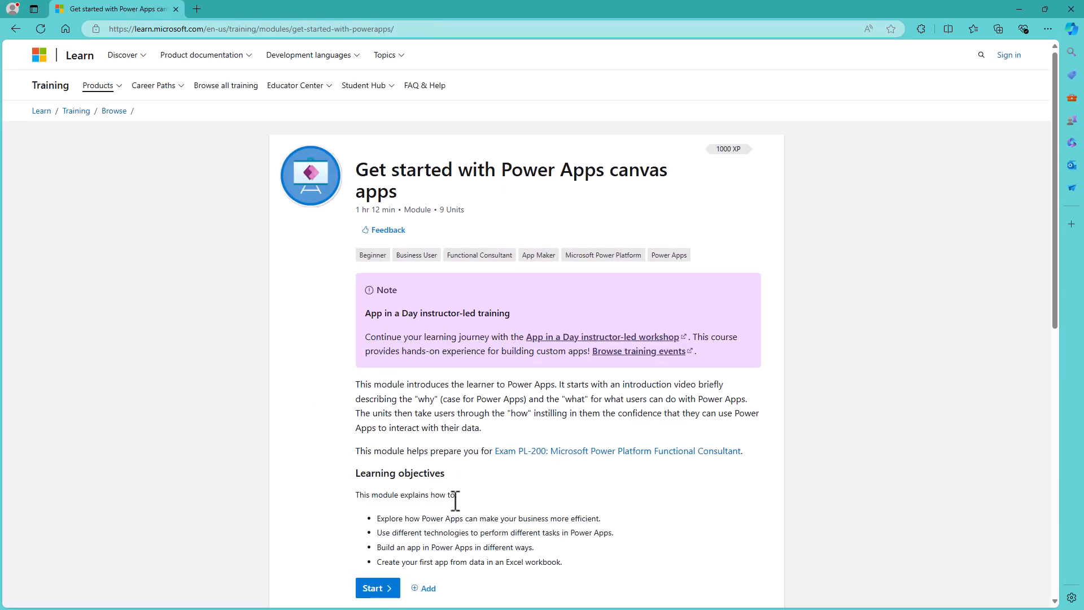
{"action": "double_click", "coordinate": [372, 313]}
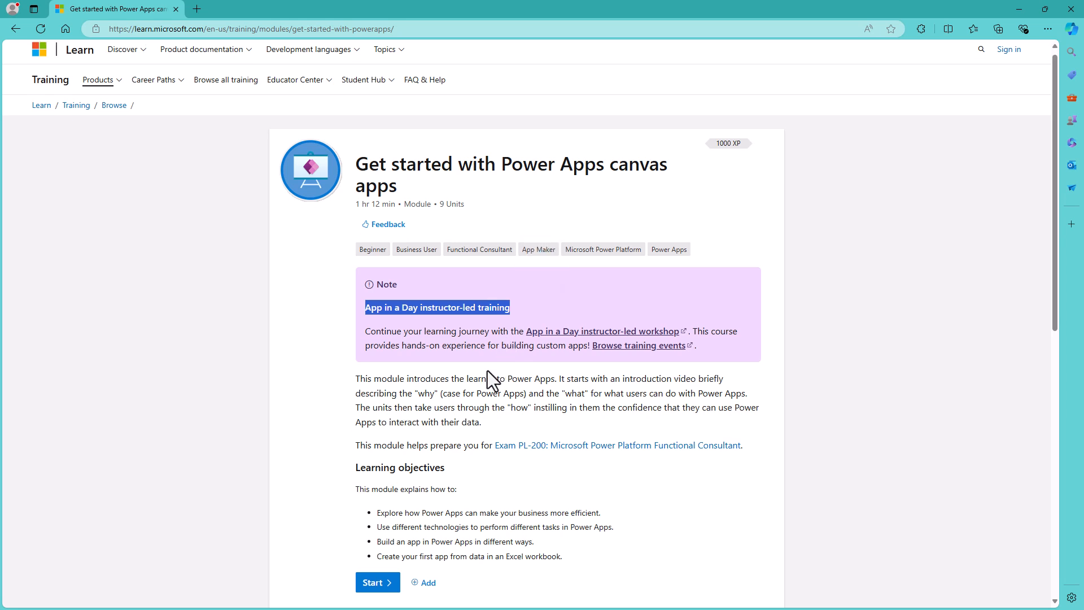
{"action": "scroll", "scroll_direction": "down", "scroll_amount": 3}
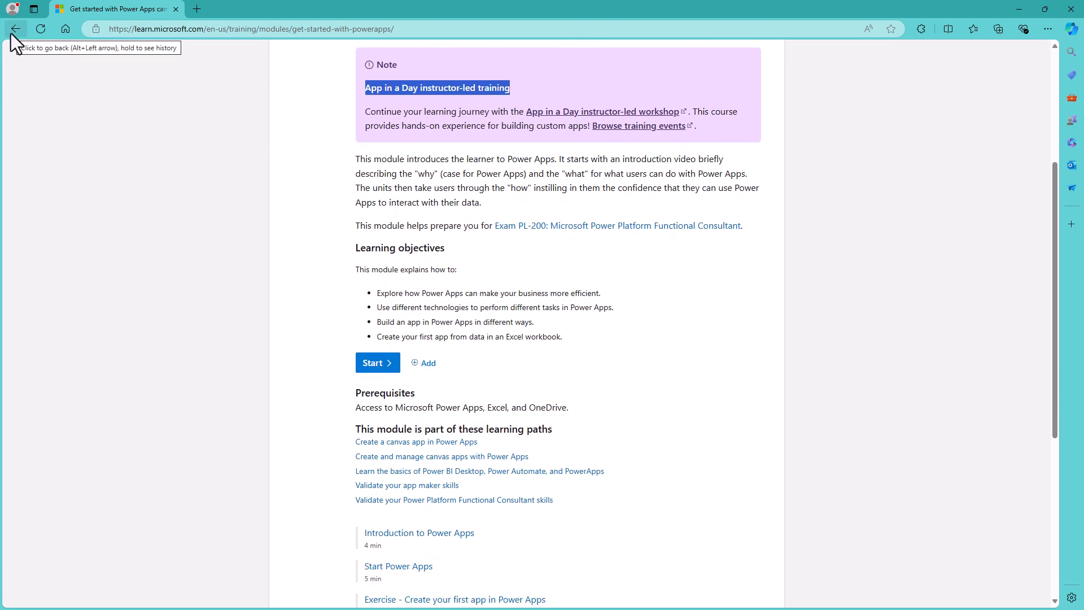
{"action": "mouse_move", "coordinate": [219, 121]}
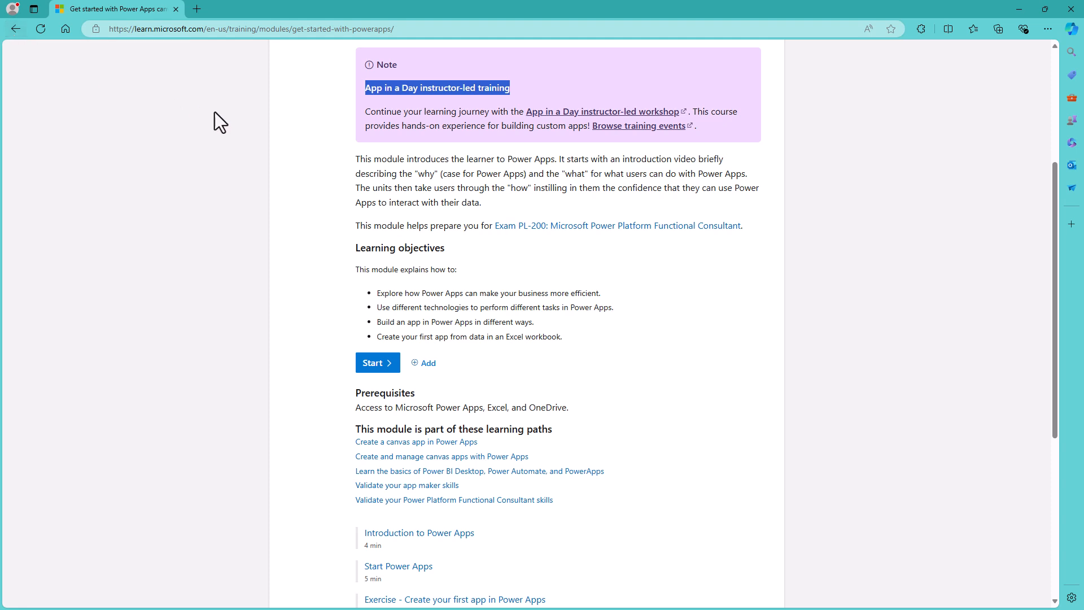
{"action": "left_click", "coordinate": [16, 29]}
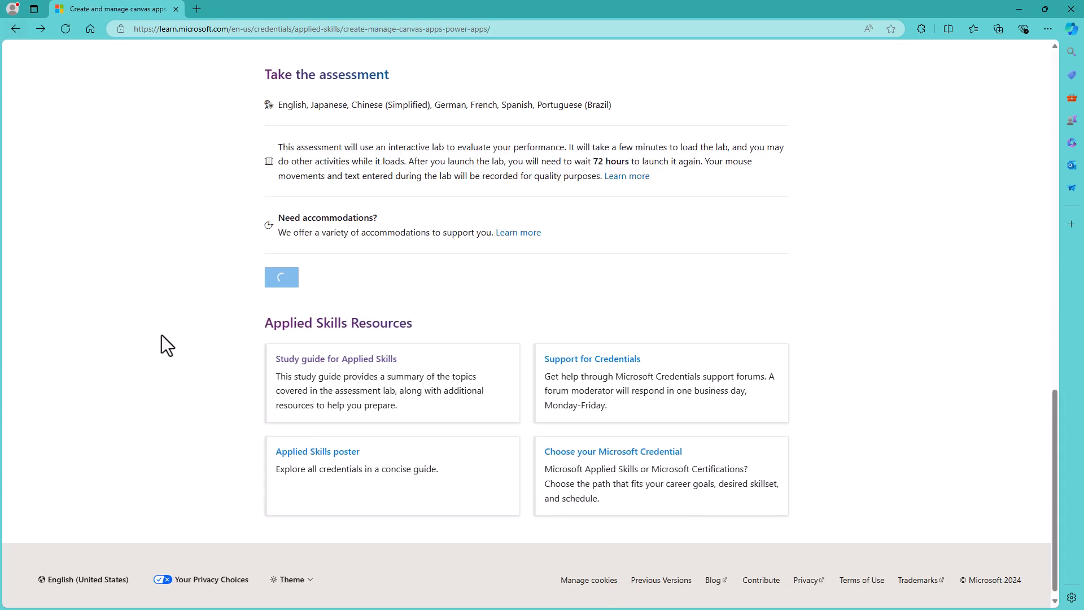
{"action": "scroll", "scroll_direction": "up", "scroll_amount": 3}
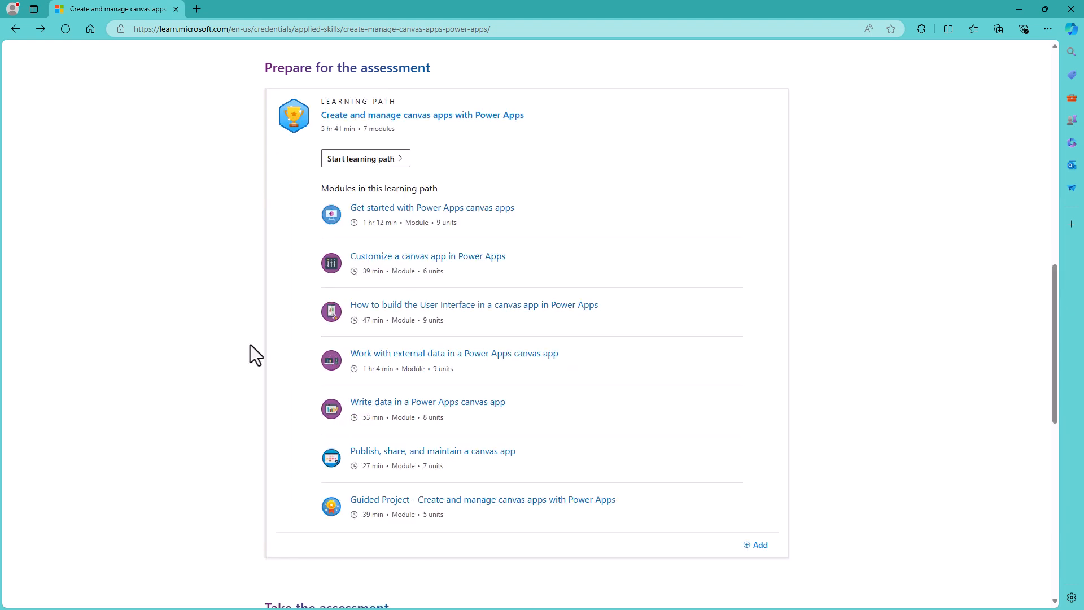
{"action": "mouse_move", "coordinate": [510, 500]}
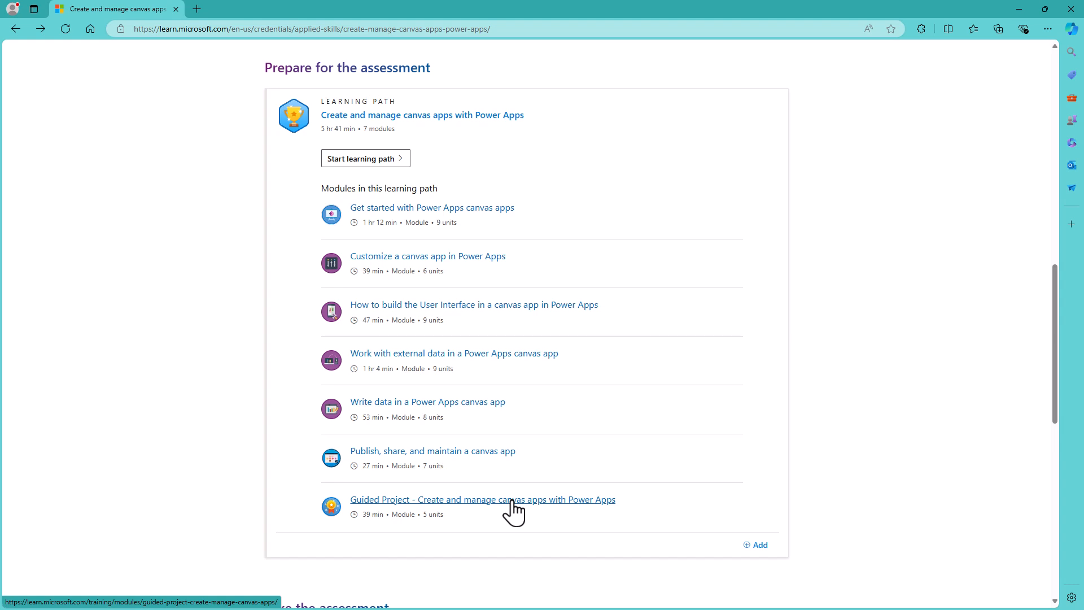
{"action": "mouse_move", "coordinate": [545, 503]}
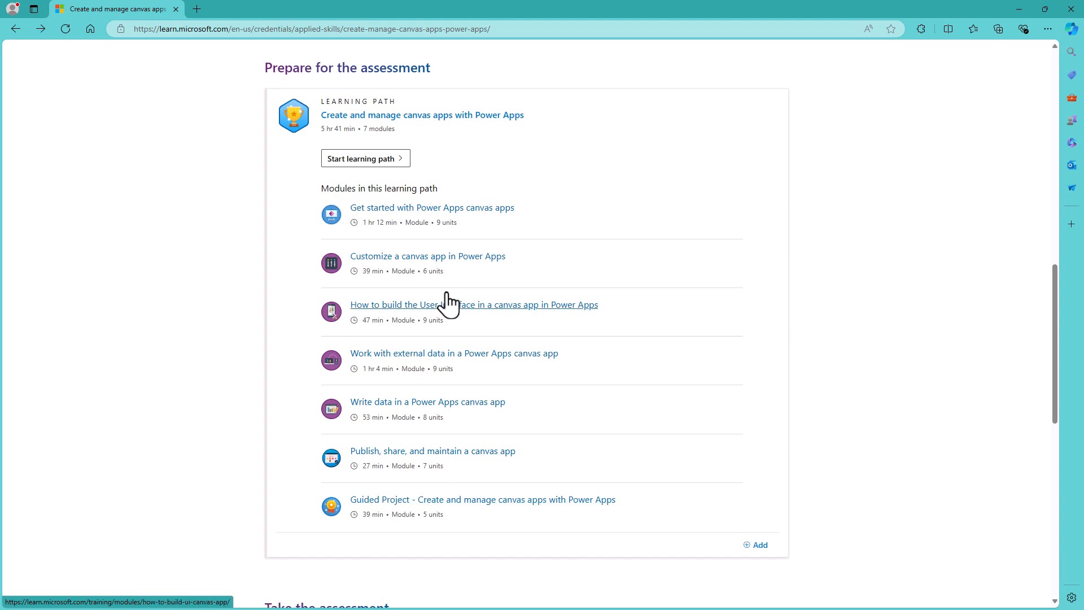
{"action": "mouse_move", "coordinate": [435, 303]}
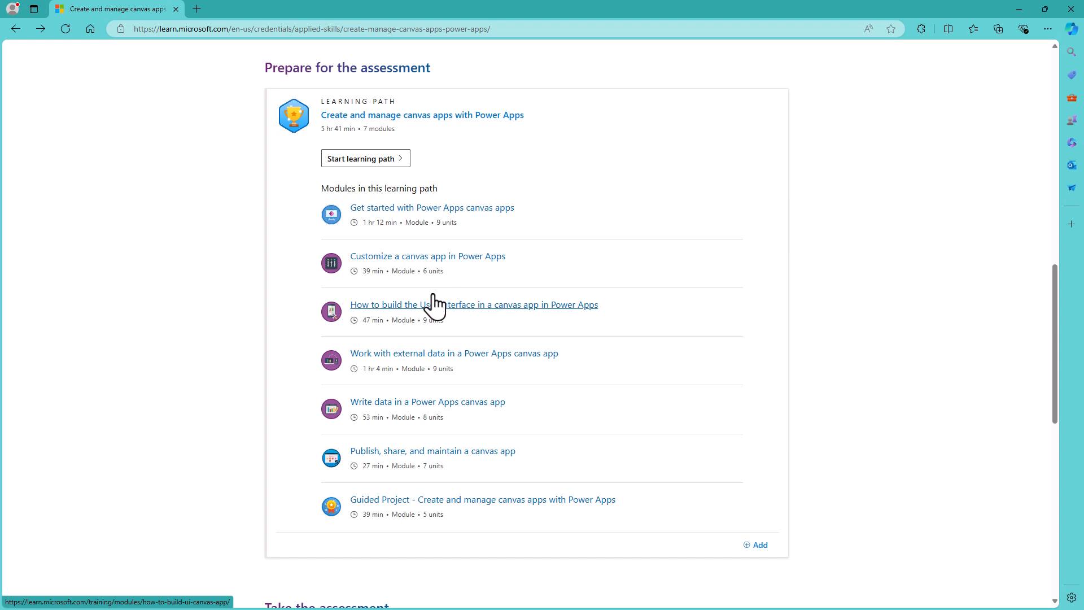
{"action": "mouse_move", "coordinate": [436, 329]}
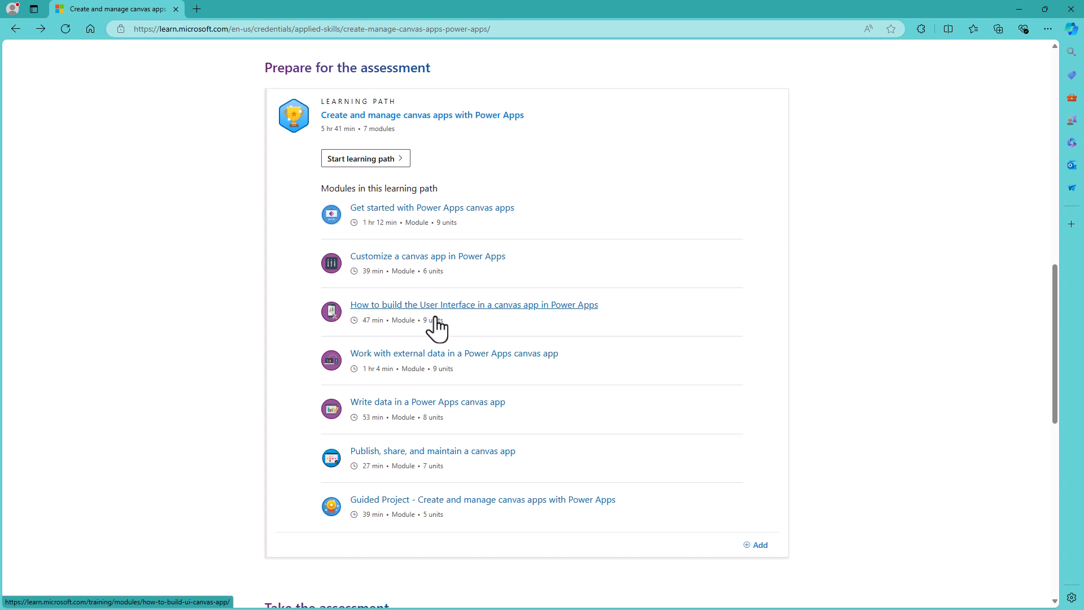
{"action": "scroll", "scroll_direction": "down", "scroll_amount": 3}
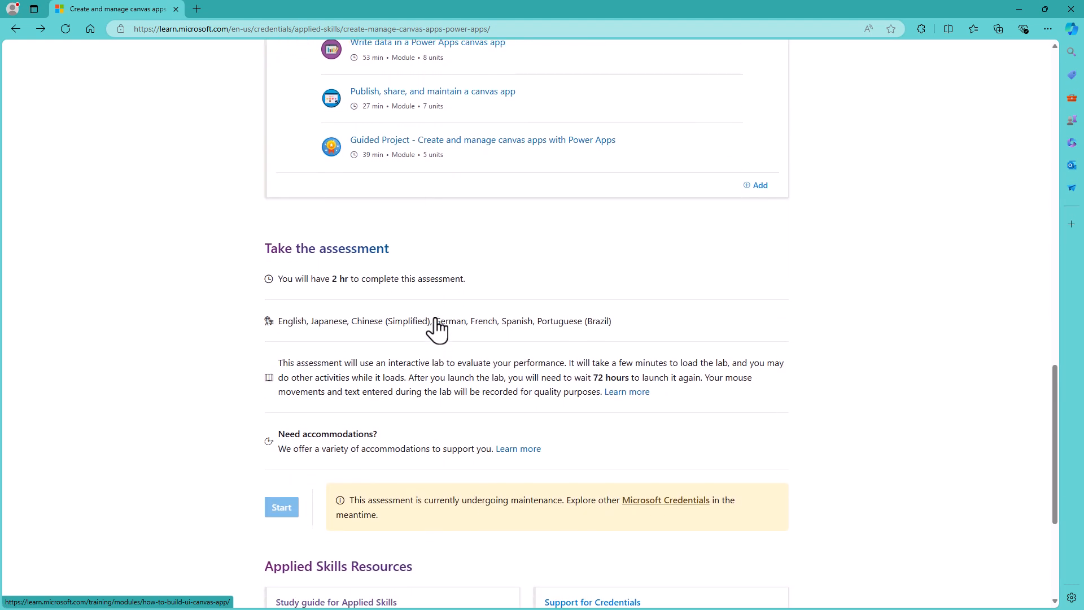
{"action": "scroll", "scroll_direction": "down", "scroll_amount": 3}
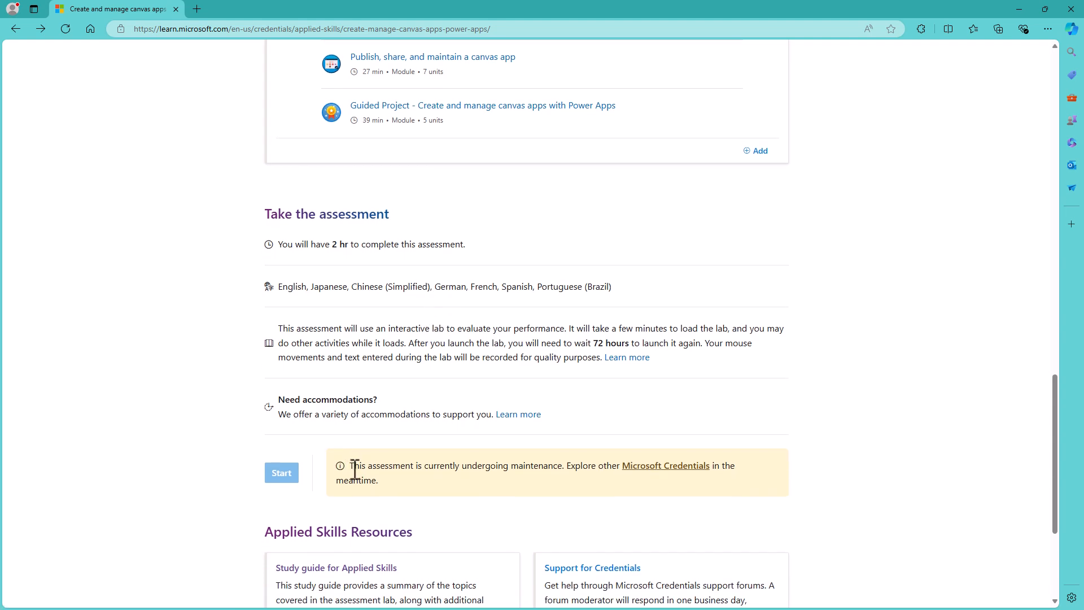
{"action": "left_click_drag", "start_coordinate": [350, 465], "coordinate": [563, 465]}
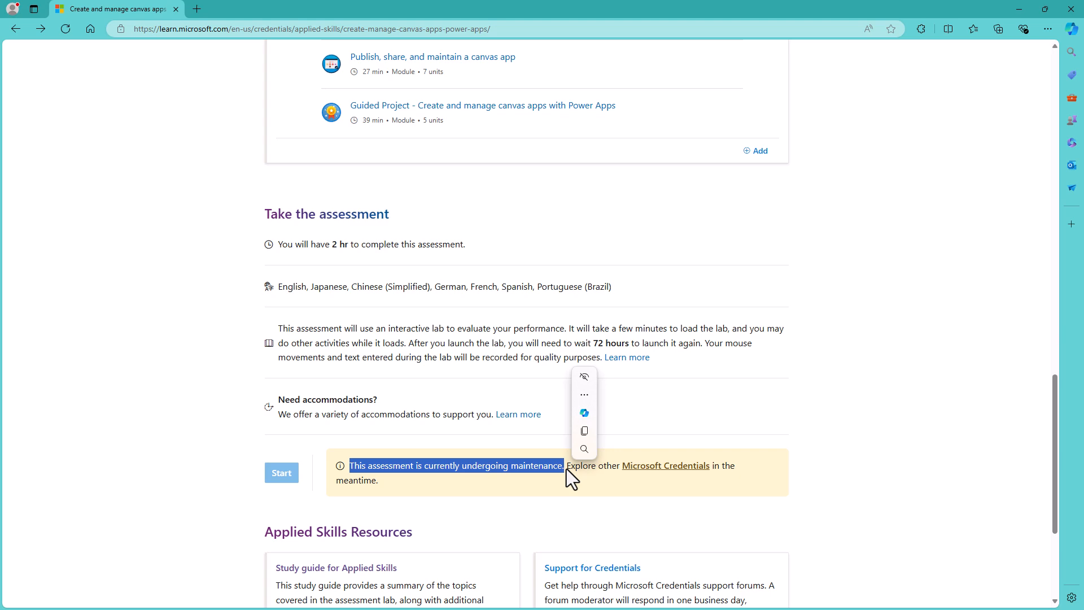
{"action": "scroll", "scroll_direction": "up", "scroll_amount": 3}
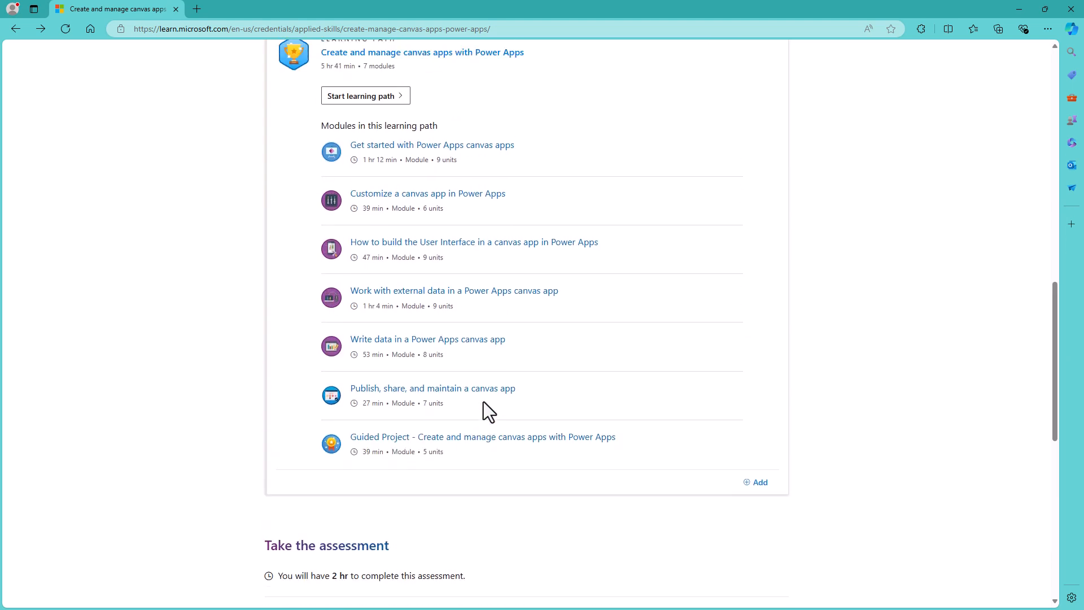
{"action": "scroll", "scroll_direction": "up", "scroll_amount": 3}
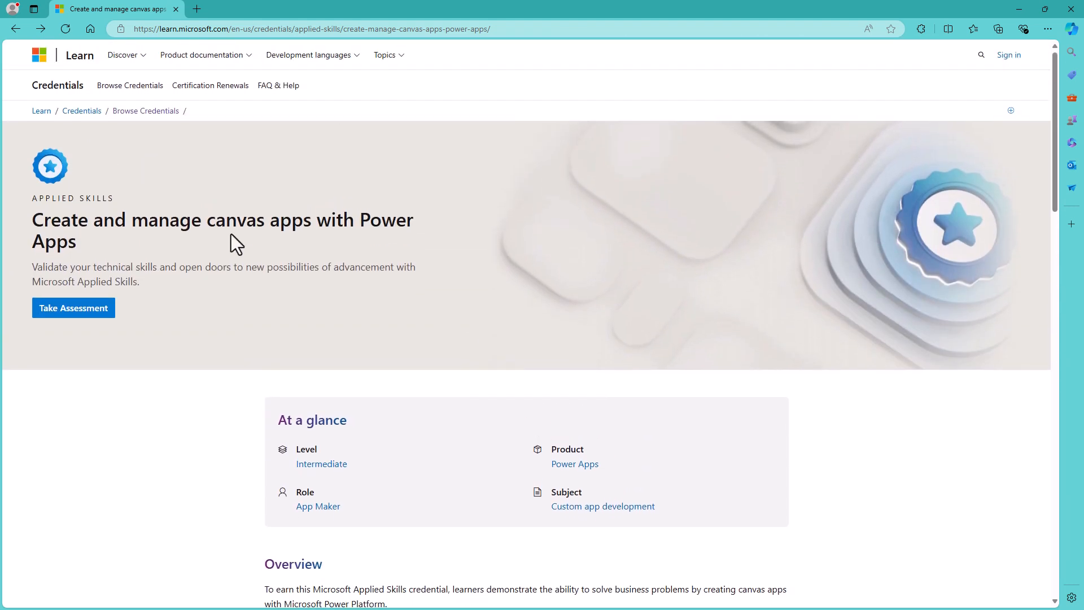
Return to Browse Credentials, open the Power Automate credential and highlight its five tasks
{"action": "left_click", "coordinate": [21, 29]}
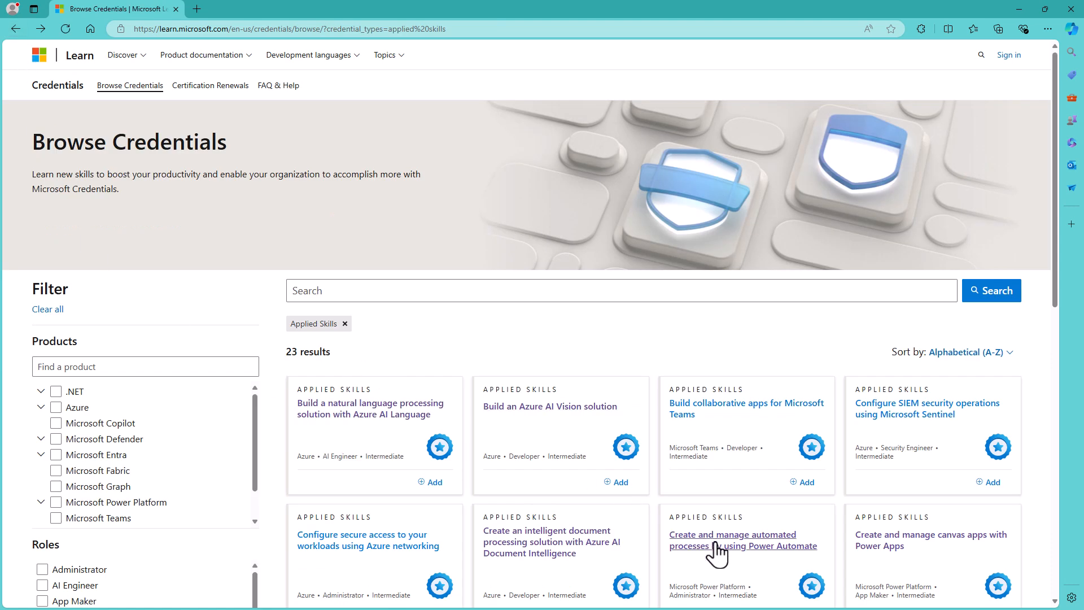
{"action": "left_click", "coordinate": [744, 539]}
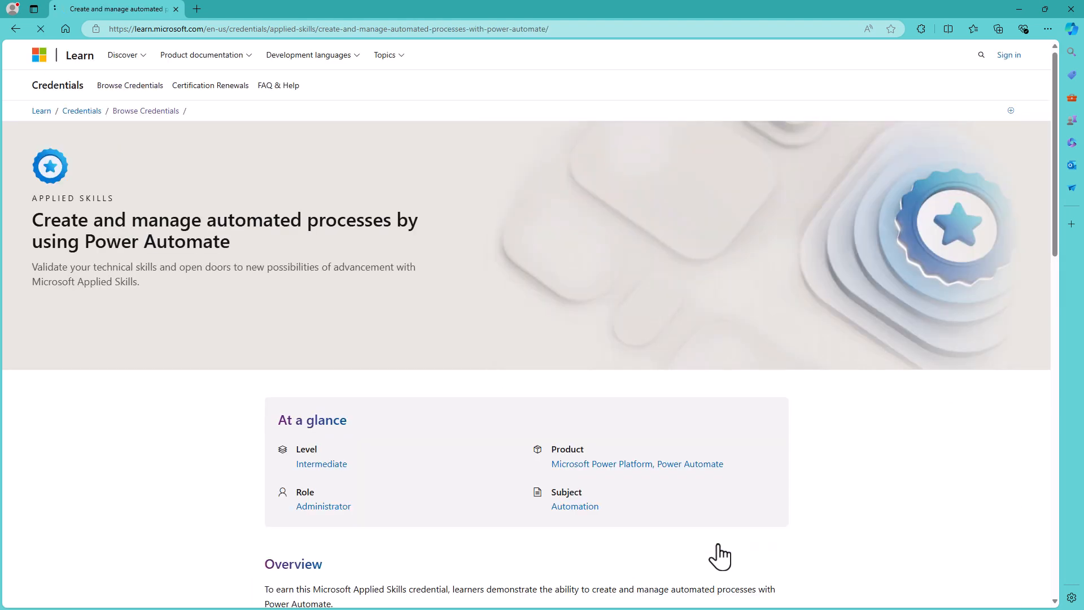
{"action": "scroll", "scroll_direction": "down", "scroll_amount": 3}
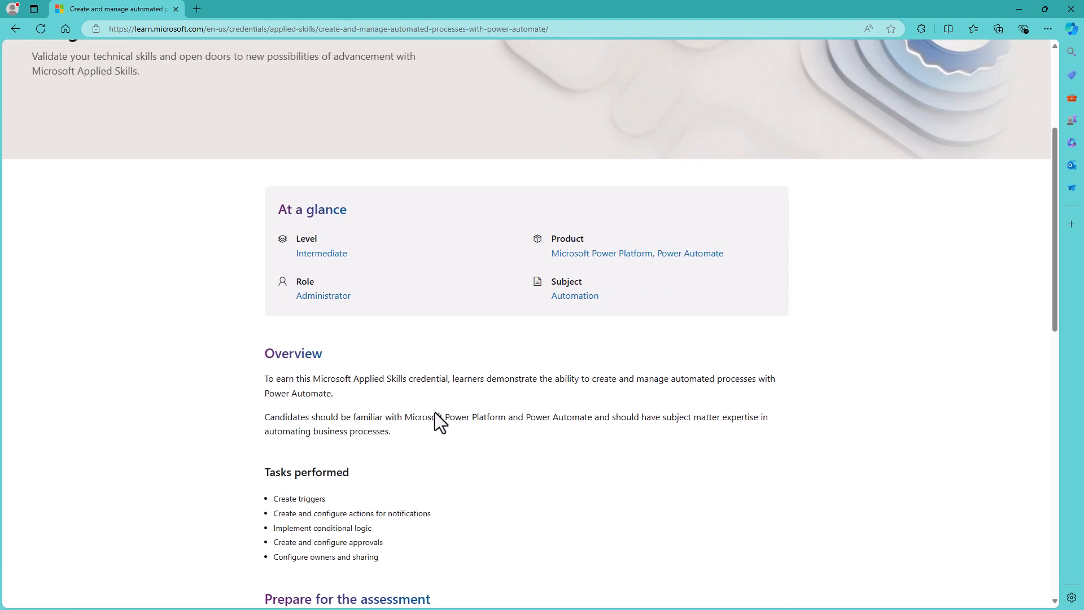
{"action": "scroll", "scroll_direction": "down", "scroll_amount": 3}
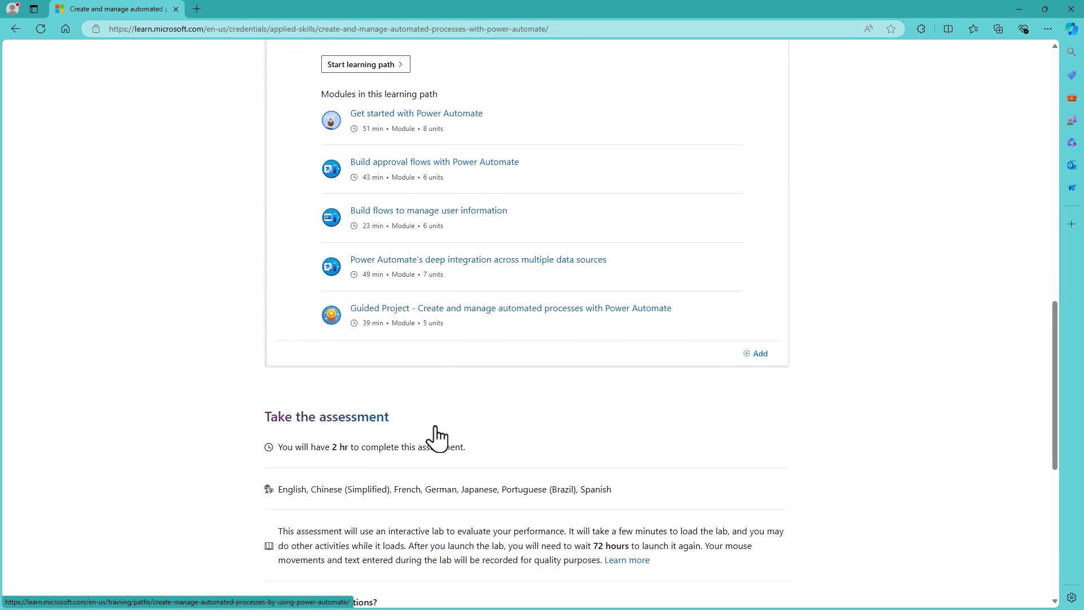
{"action": "scroll", "scroll_direction": "down", "scroll_amount": 3}
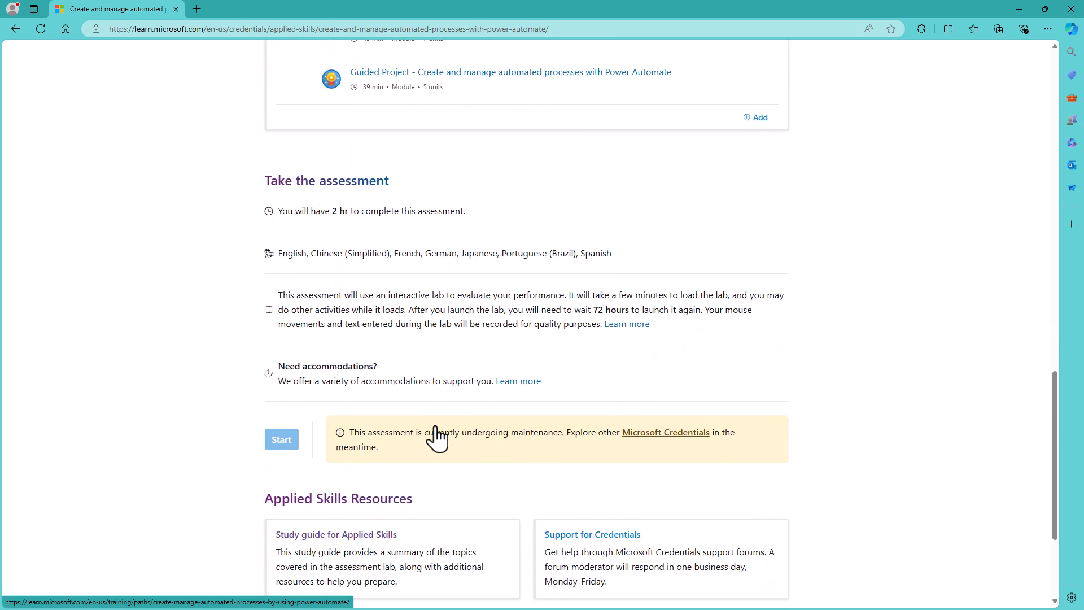
{"action": "scroll", "scroll_direction": "up", "scroll_amount": 3}
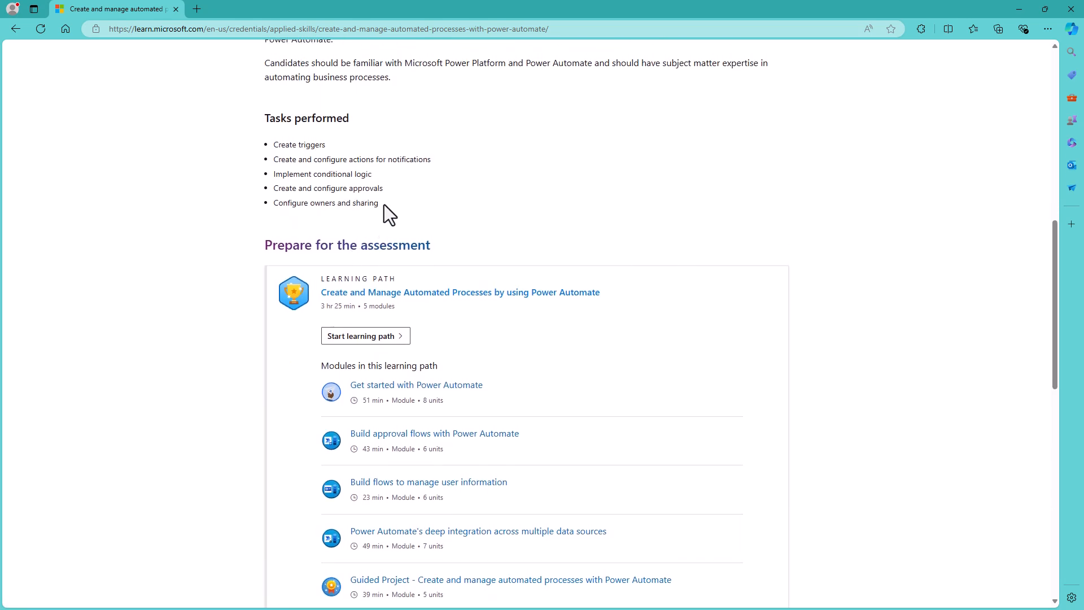
{"action": "left_click_drag", "start_coordinate": [272, 144], "coordinate": [379, 203]}
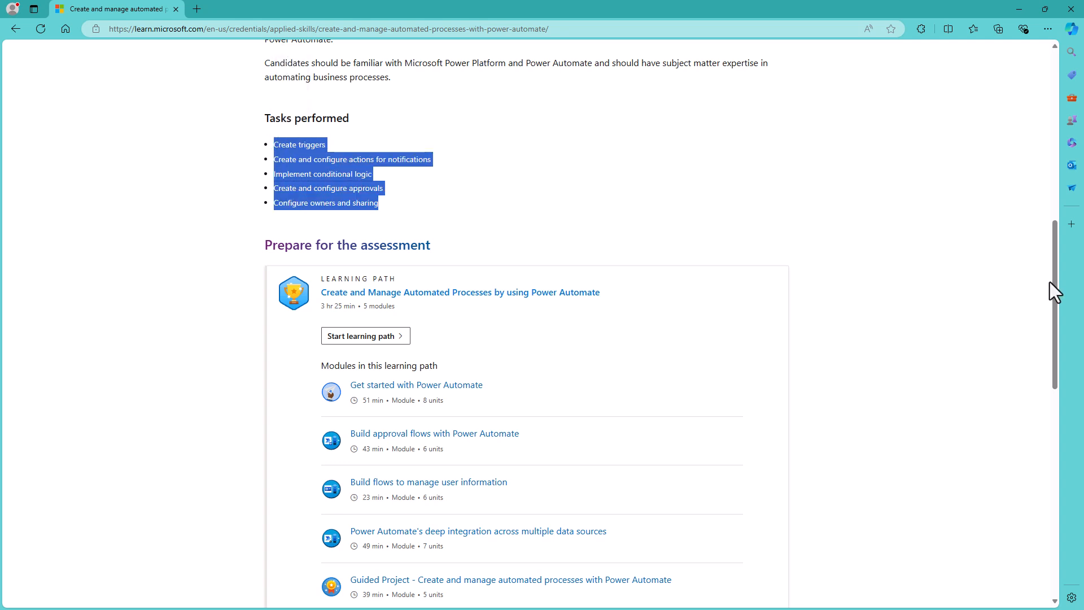
{"action": "scroll", "scroll_direction": "down", "scroll_amount": 3}
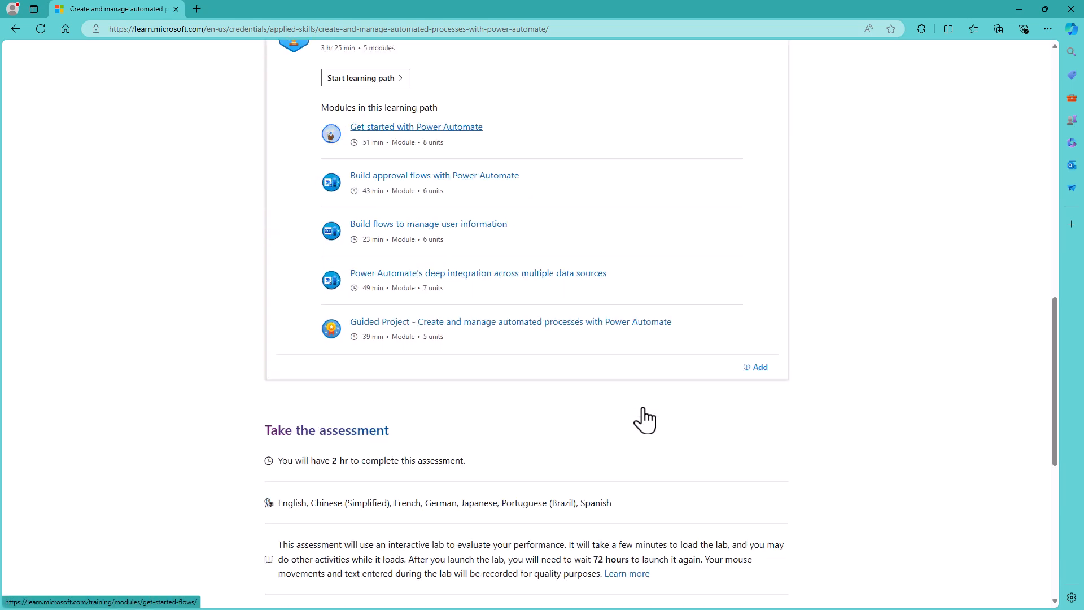
Scroll through the Power Automate study guide's tasks at a glance
{"action": "scroll", "scroll_direction": "down", "scroll_amount": 3}
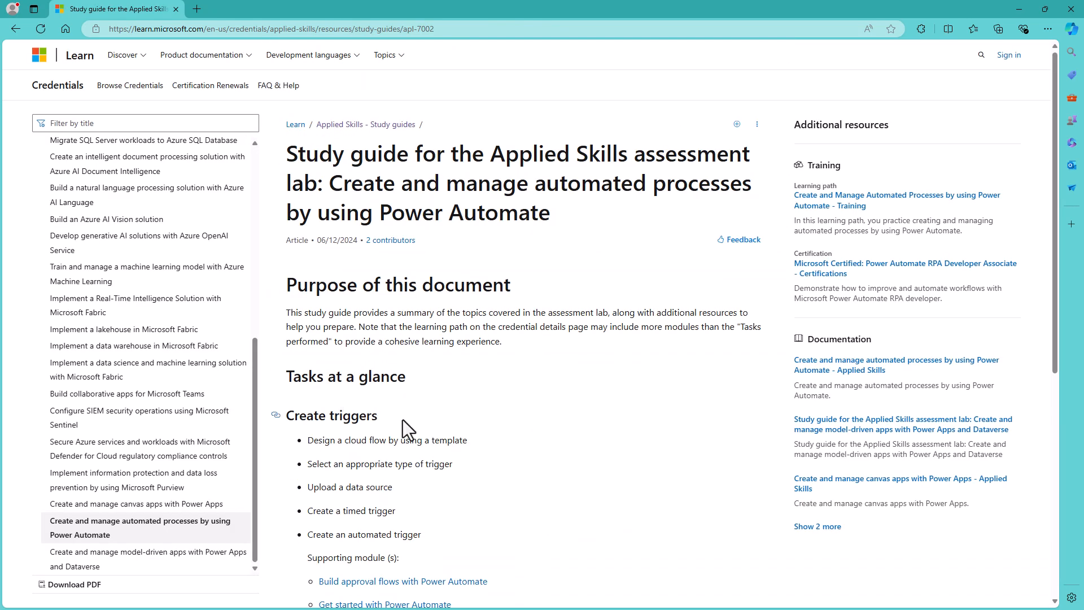
{"action": "scroll", "scroll_direction": "down", "scroll_amount": 3}
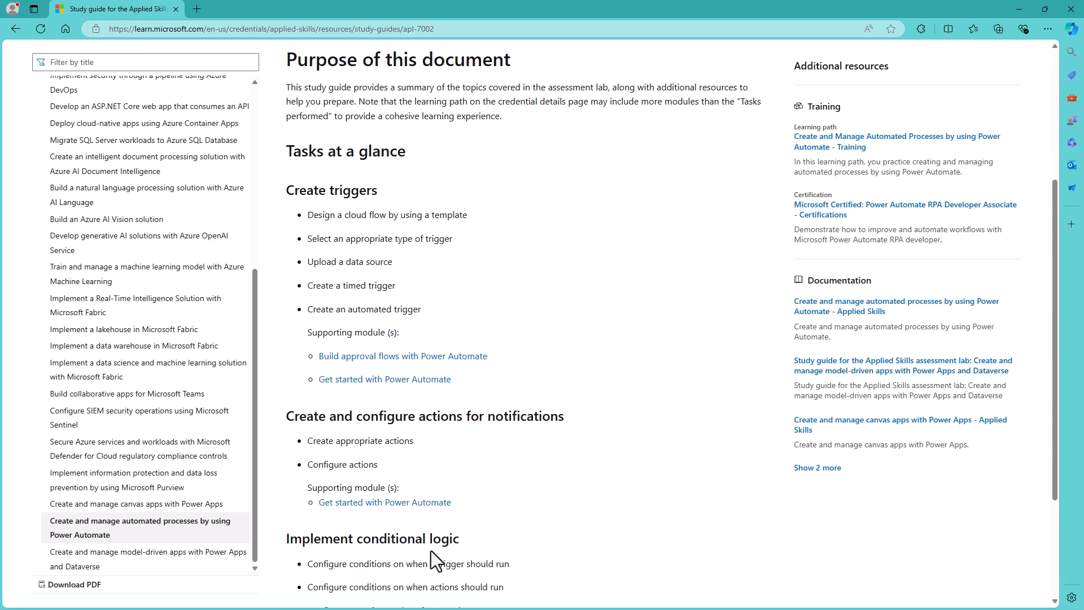
{"action": "scroll", "scroll_direction": "down", "scroll_amount": 3}
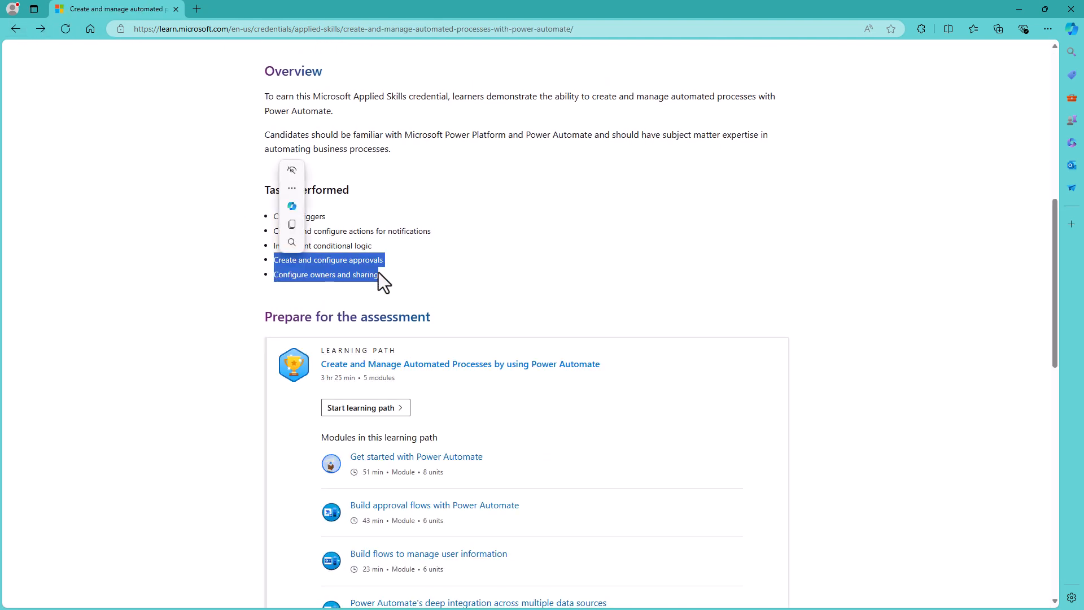
{"action": "mouse_move", "coordinate": [395, 300]}
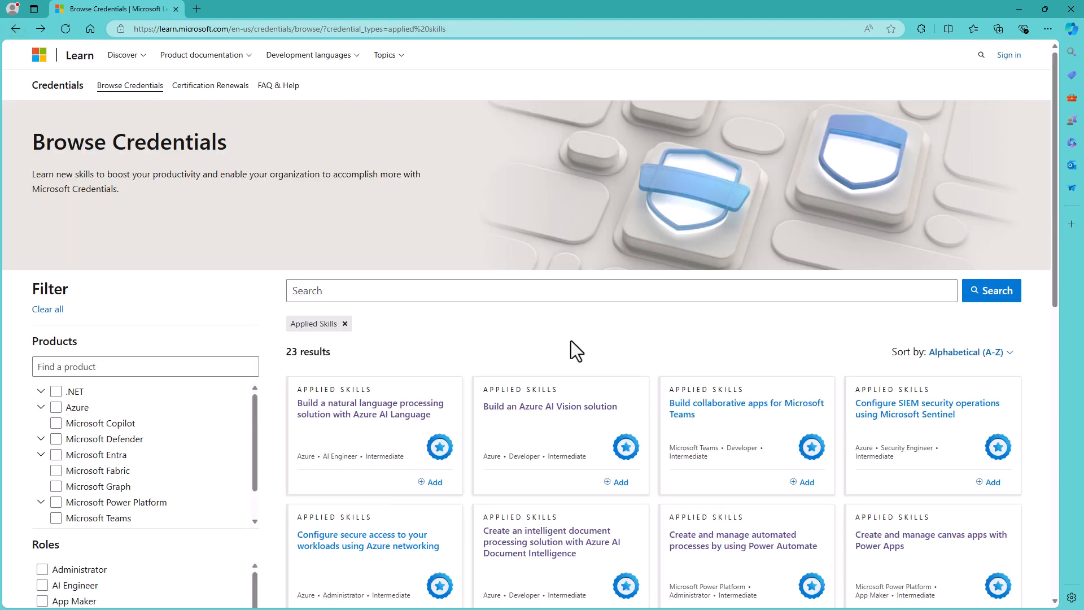
Open the Azure AI Vision credential and highlight its tasks performed list
{"action": "left_click", "coordinate": [550, 406]}
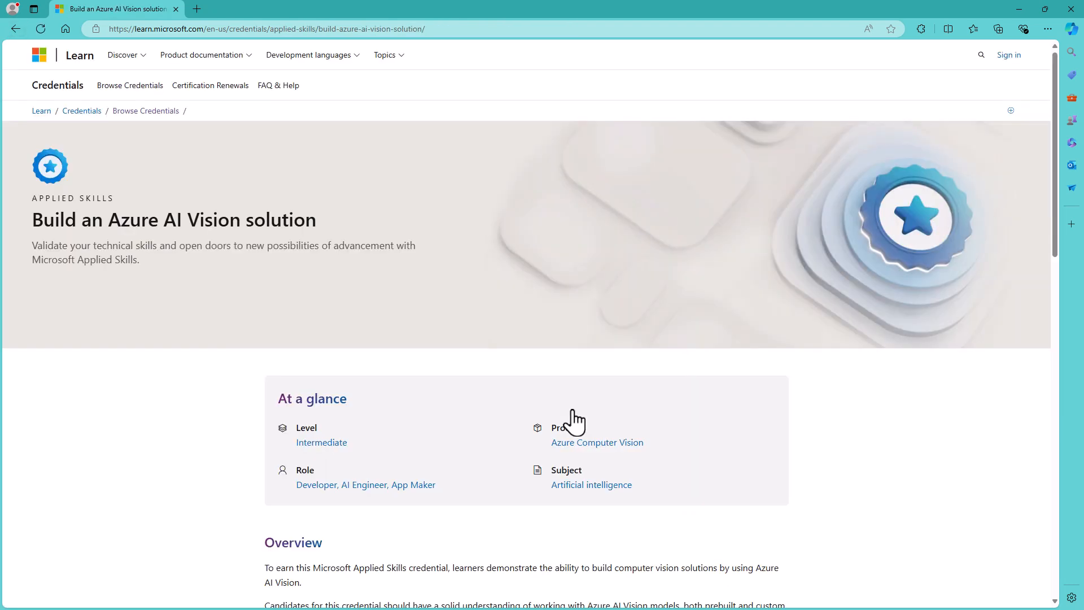
{"action": "scroll", "scroll_direction": "down", "scroll_amount": 3}
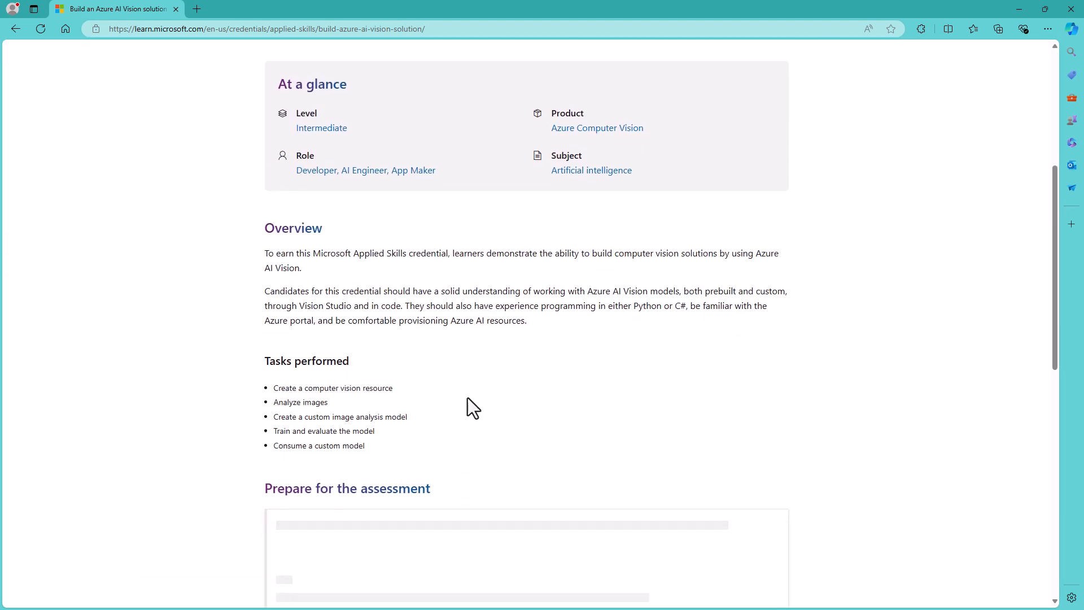
{"action": "scroll", "scroll_direction": "down", "scroll_amount": 3}
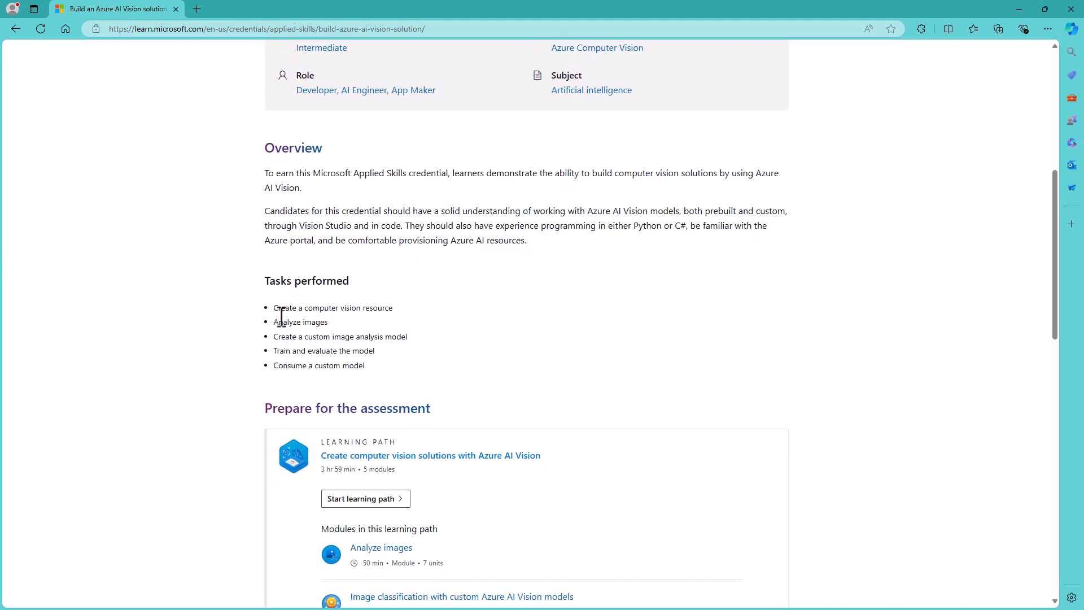
{"action": "left_click_drag", "start_coordinate": [274, 307], "coordinate": [364, 365]}
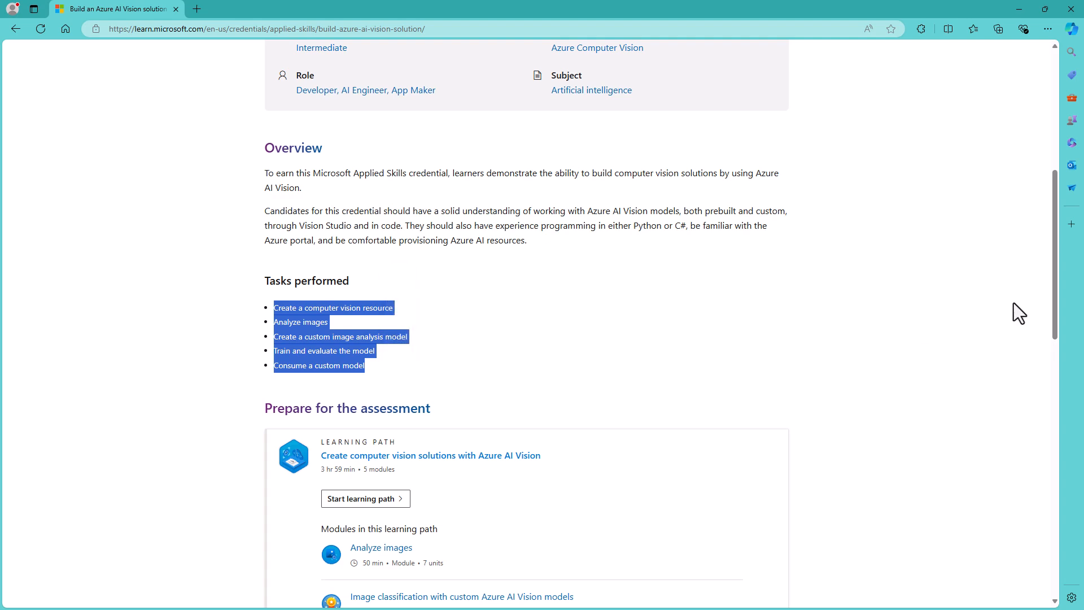
{"action": "scroll", "scroll_direction": "down", "scroll_amount": 3}
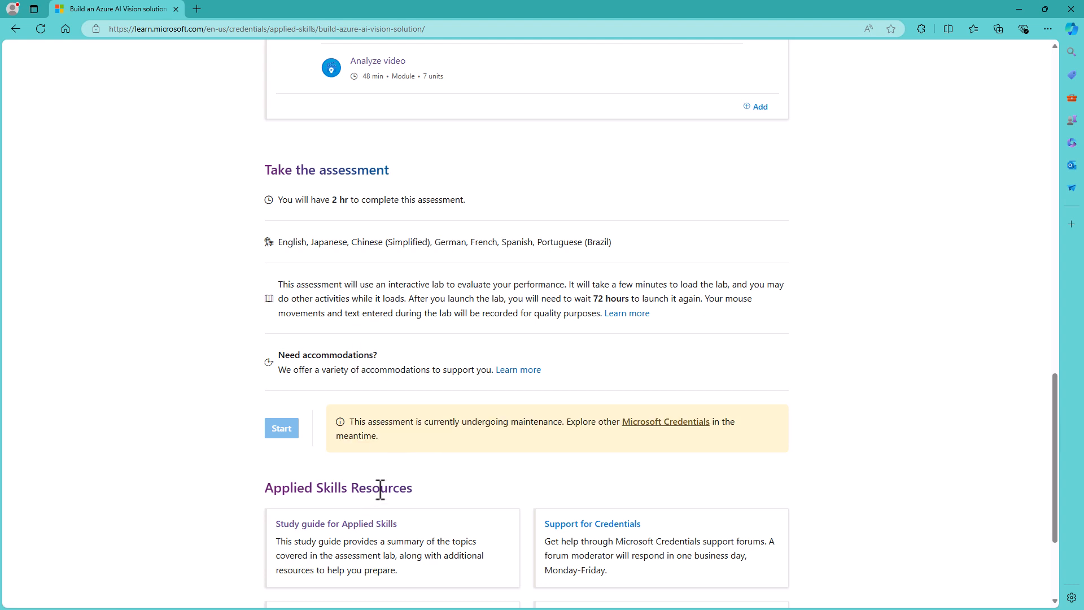
Open the Azure AI Vision study guide and scroll through its tasks
{"action": "left_click", "coordinate": [336, 524]}
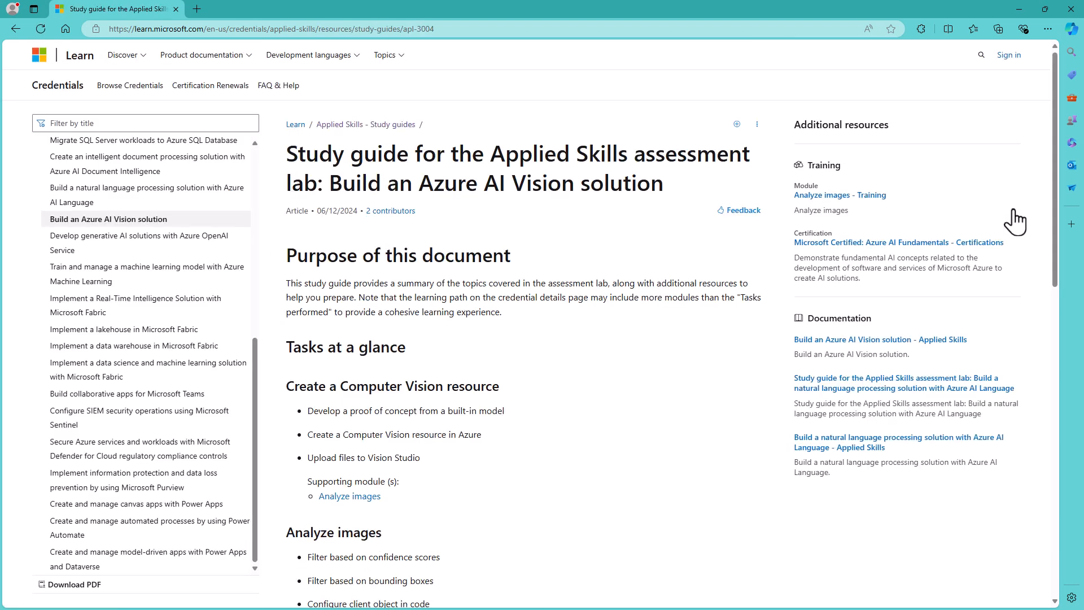
{"action": "scroll", "scroll_direction": "down", "scroll_amount": 3}
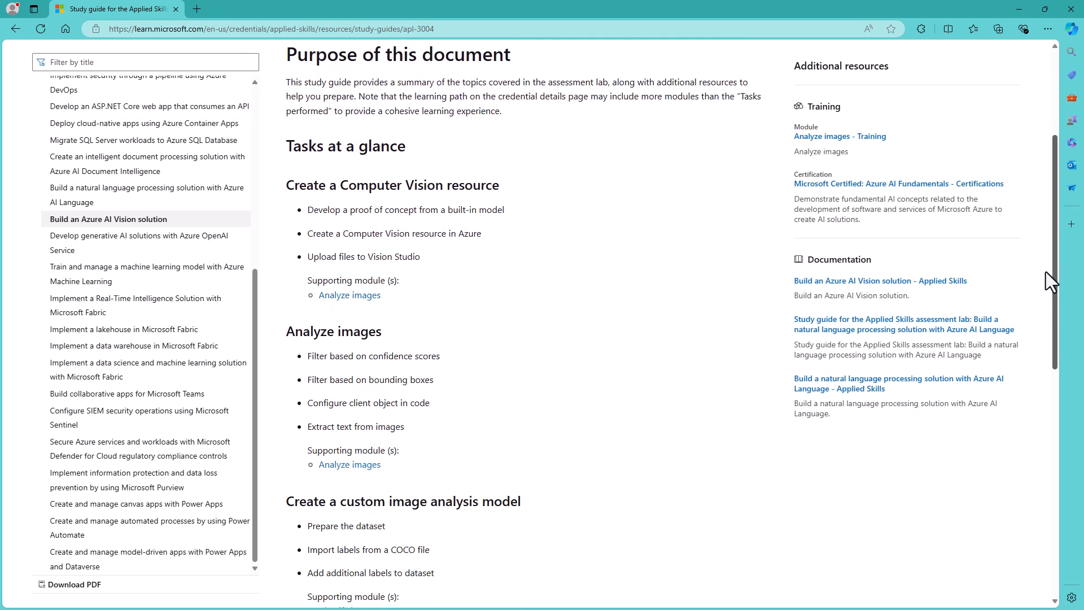
{"action": "scroll", "scroll_direction": "down", "scroll_amount": 3}
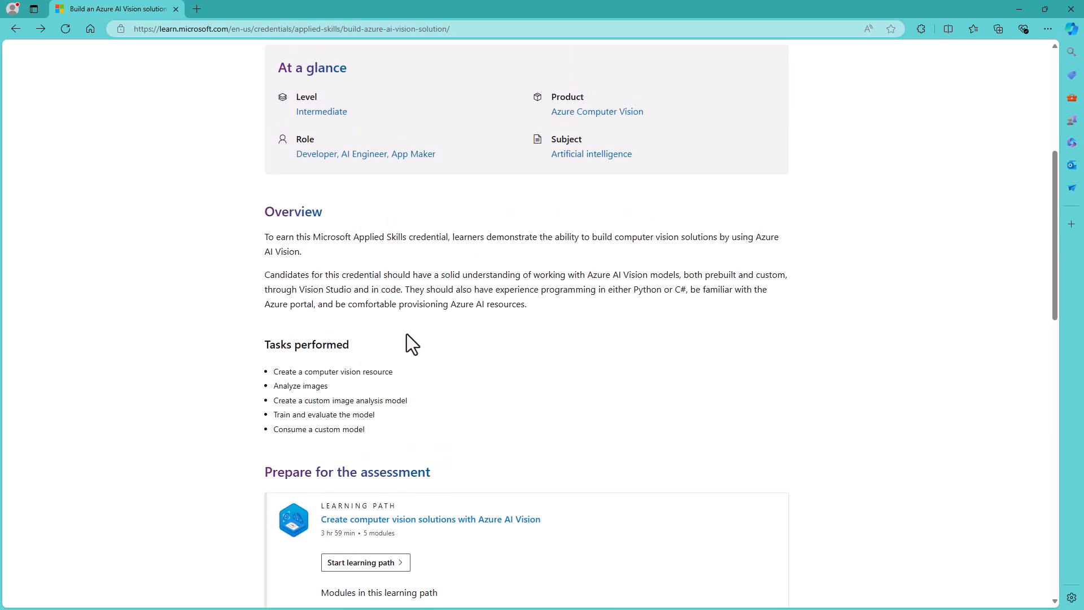
Return to Browse Credentials, open the document intelligence credential and scroll to Resources
{"action": "left_click", "coordinate": [16, 29]}
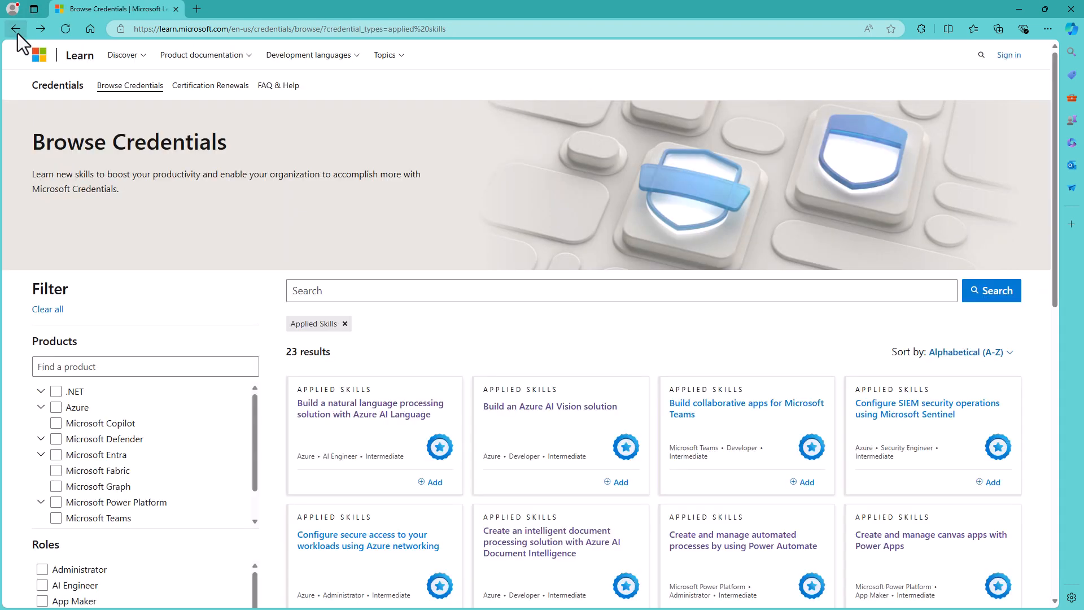
{"action": "mouse_move", "coordinate": [16, 29]}
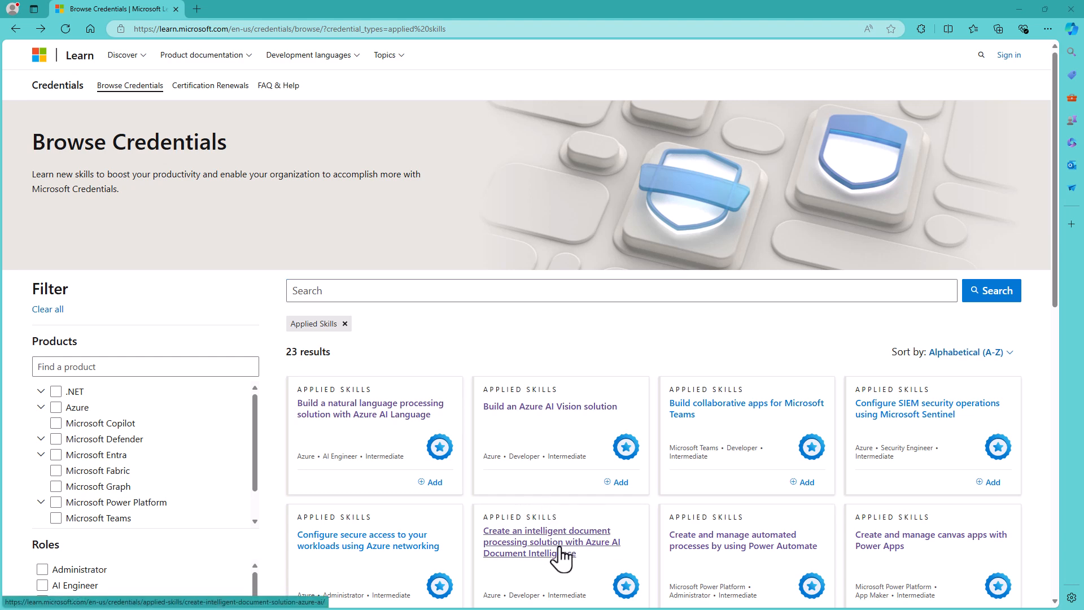
{"action": "left_click", "coordinate": [552, 541]}
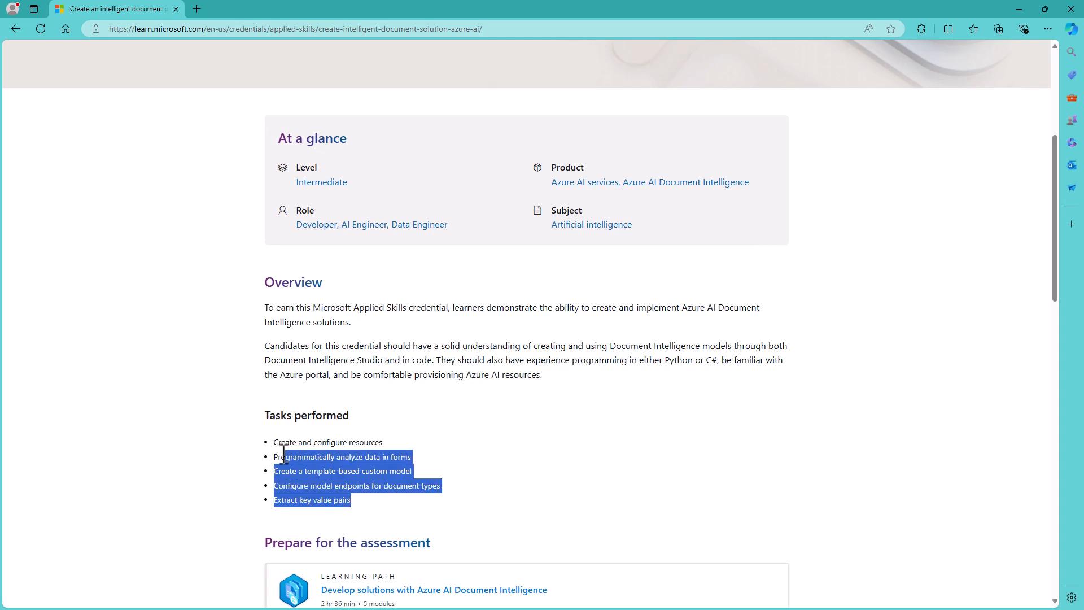
{"action": "left_click", "coordinate": [540, 474]}
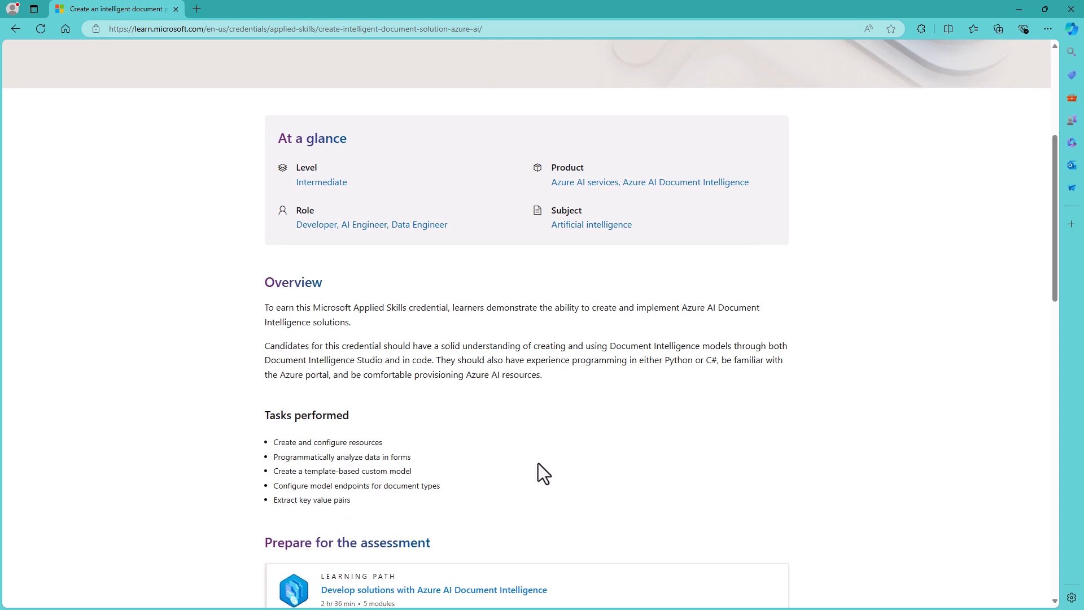
{"action": "scroll", "scroll_direction": "down", "scroll_amount": 3}
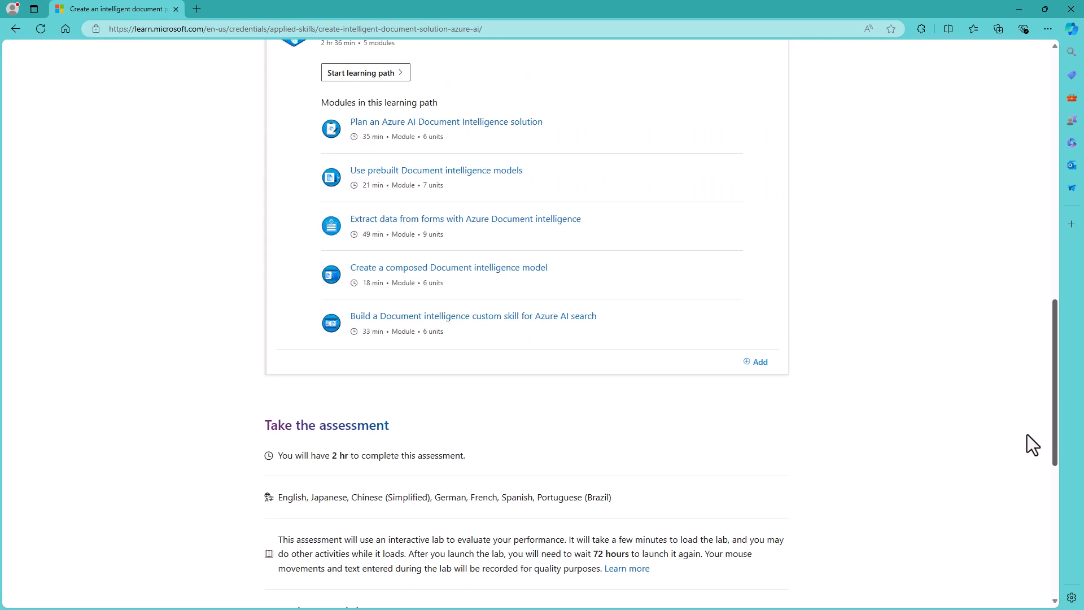
{"action": "scroll", "scroll_direction": "down", "scroll_amount": 3}
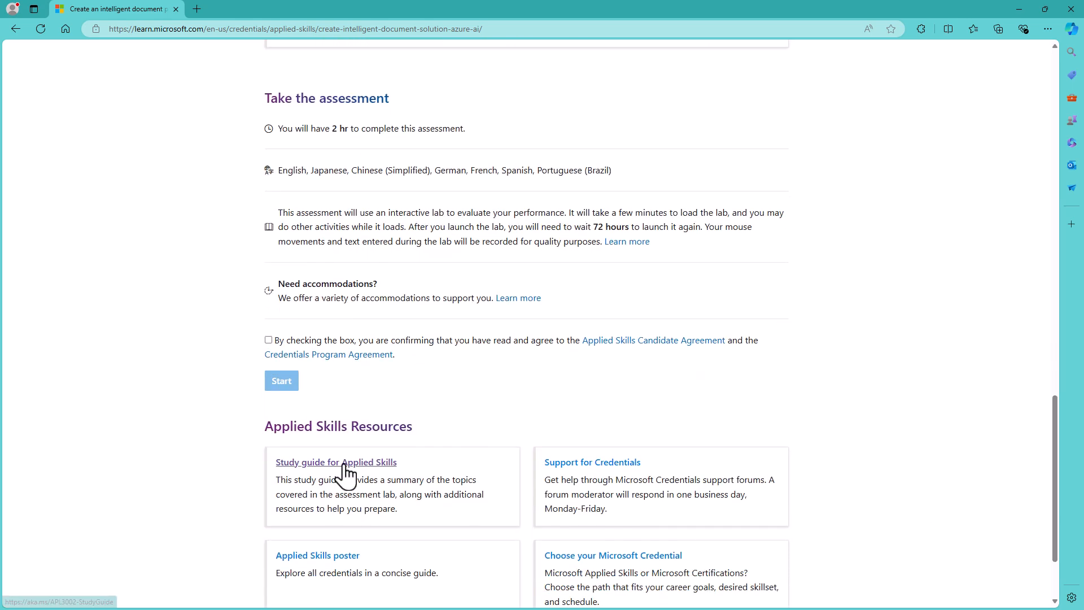
Open the study guide and highlight the 'Programmatically analyze data in form' heading
{"action": "left_click", "coordinate": [335, 462]}
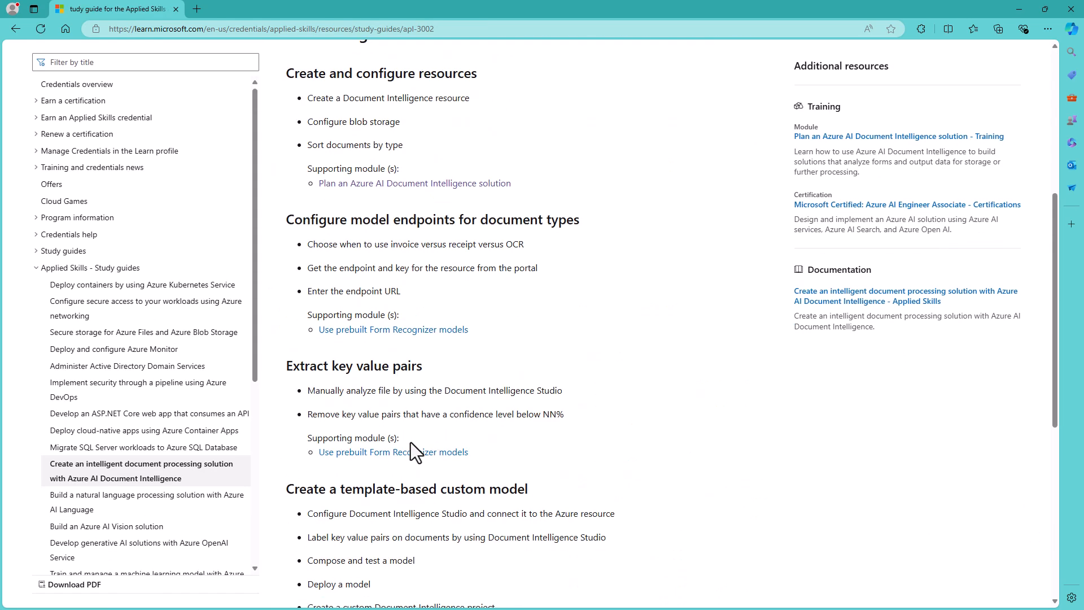
{"action": "scroll", "scroll_direction": "down", "scroll_amount": 3}
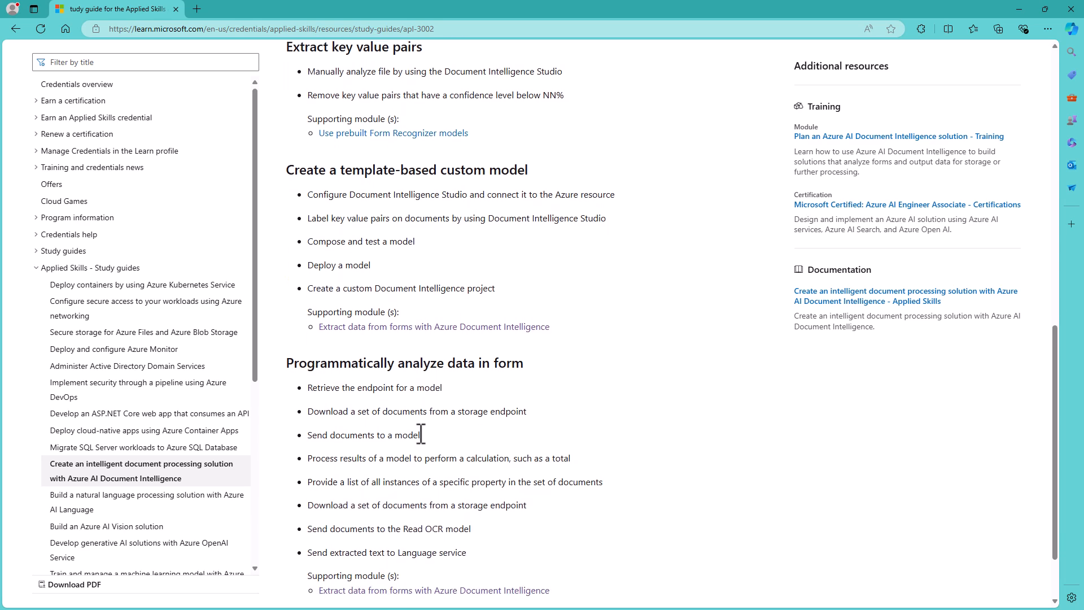
{"action": "scroll", "scroll_direction": "up", "scroll_amount": 3}
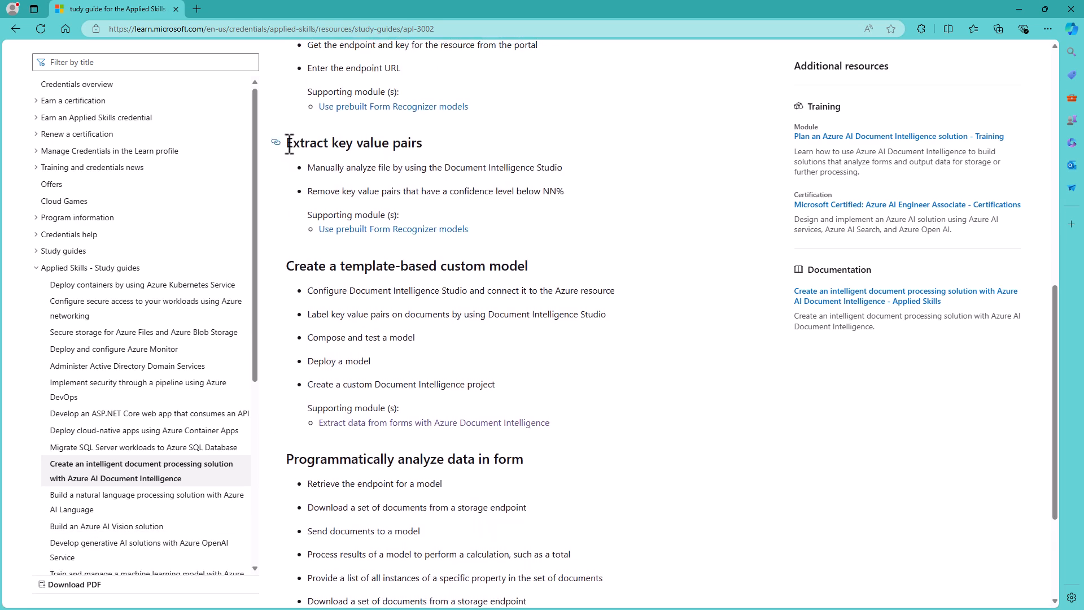
{"action": "double_click", "coordinate": [352, 142]}
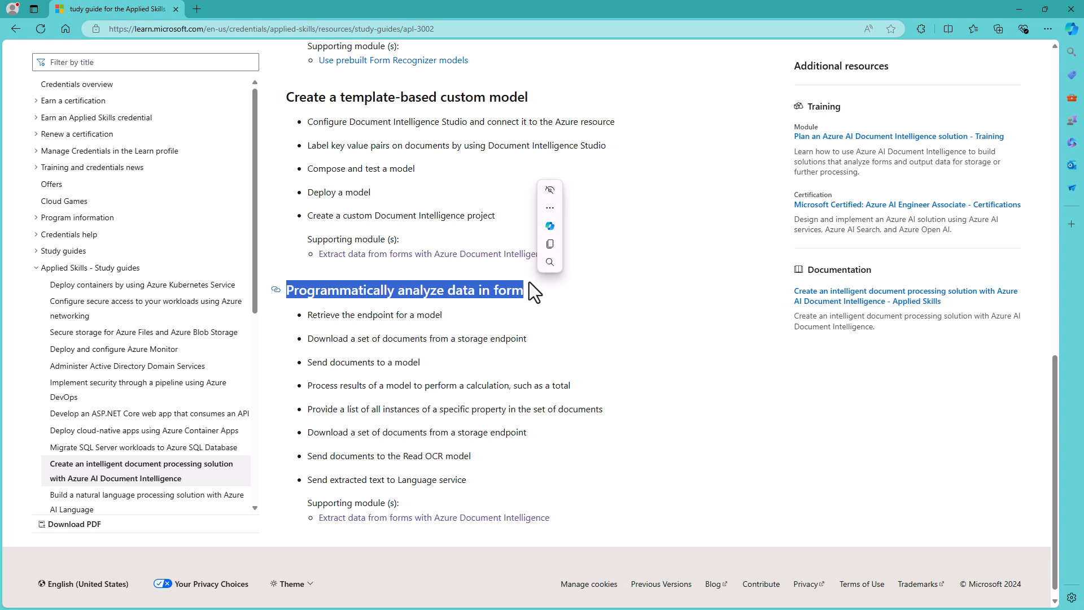
{"action": "mouse_move", "coordinate": [516, 311]}
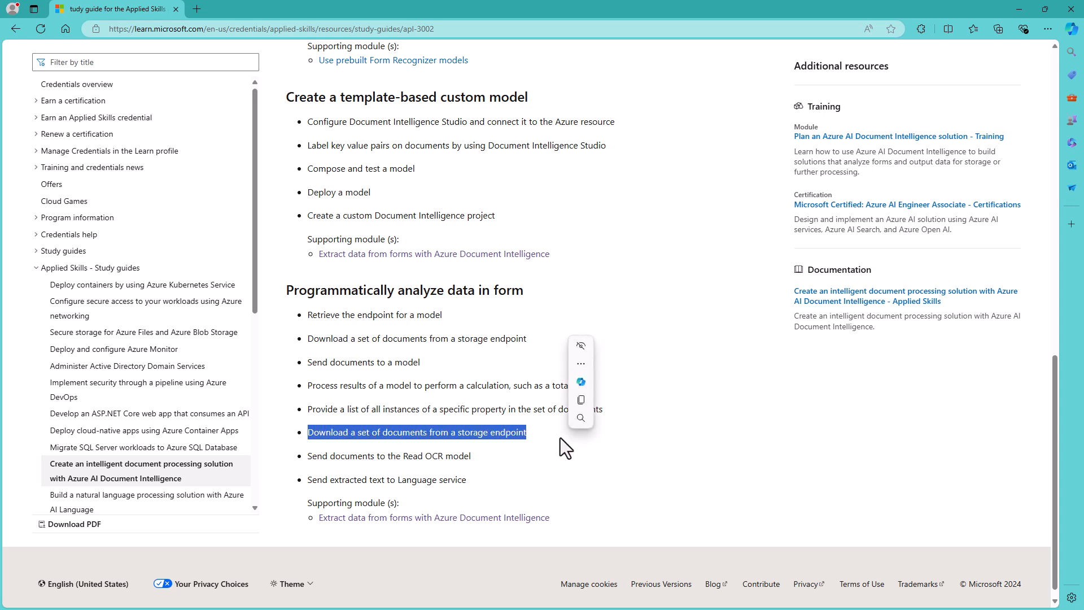
{"action": "mouse_move", "coordinate": [407, 466]}
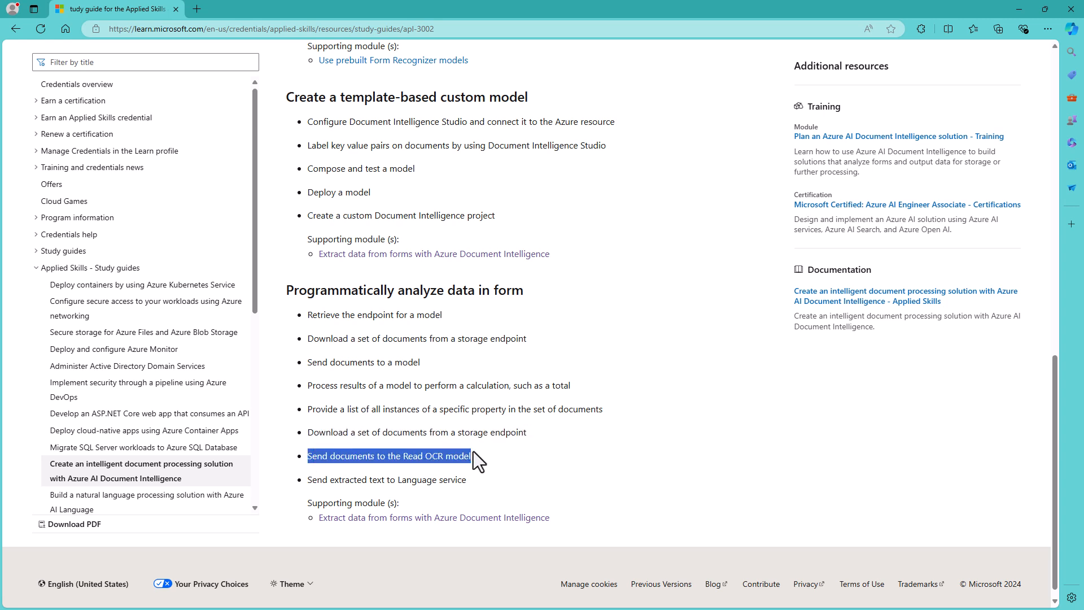
Highlight the Read OCR model task, 'Retrieve the endpoint for a model' and 'Language service'
{"action": "left_click", "coordinate": [389, 455]}
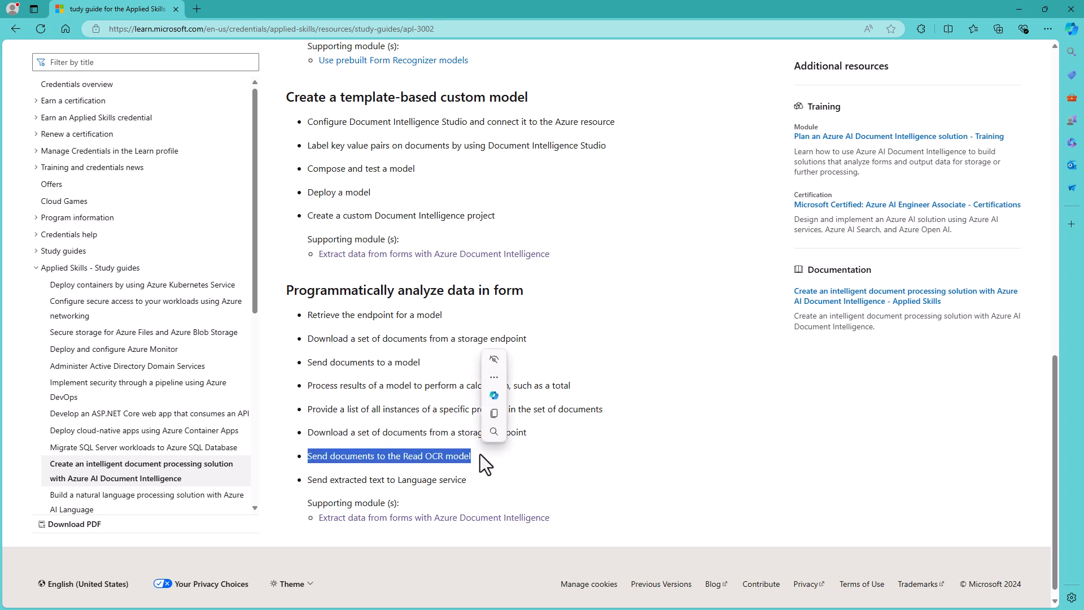
{"action": "mouse_move", "coordinate": [371, 488]}
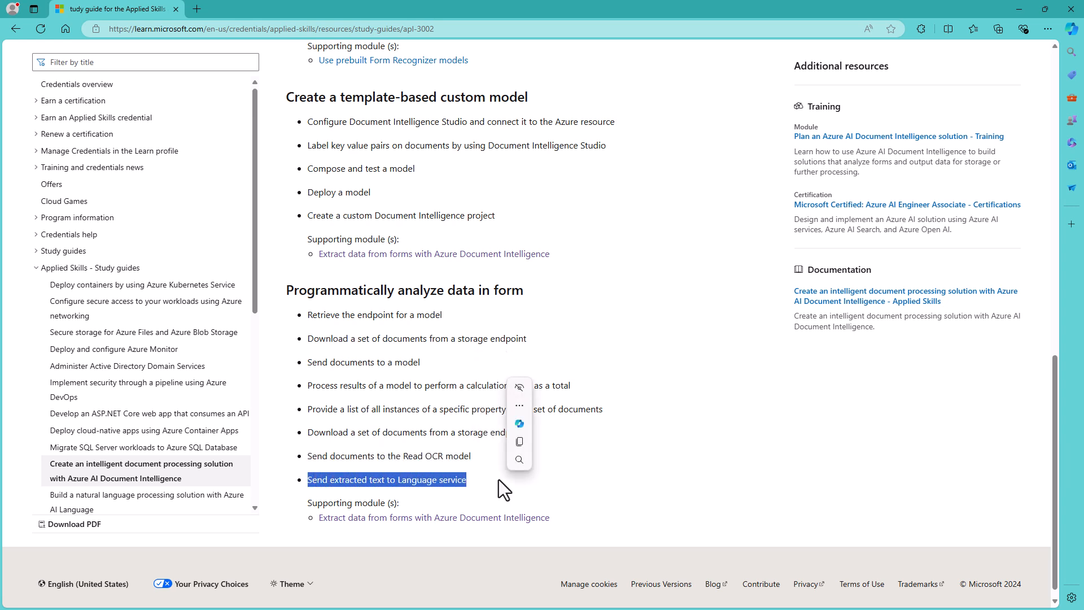
{"action": "mouse_move", "coordinate": [528, 470]}
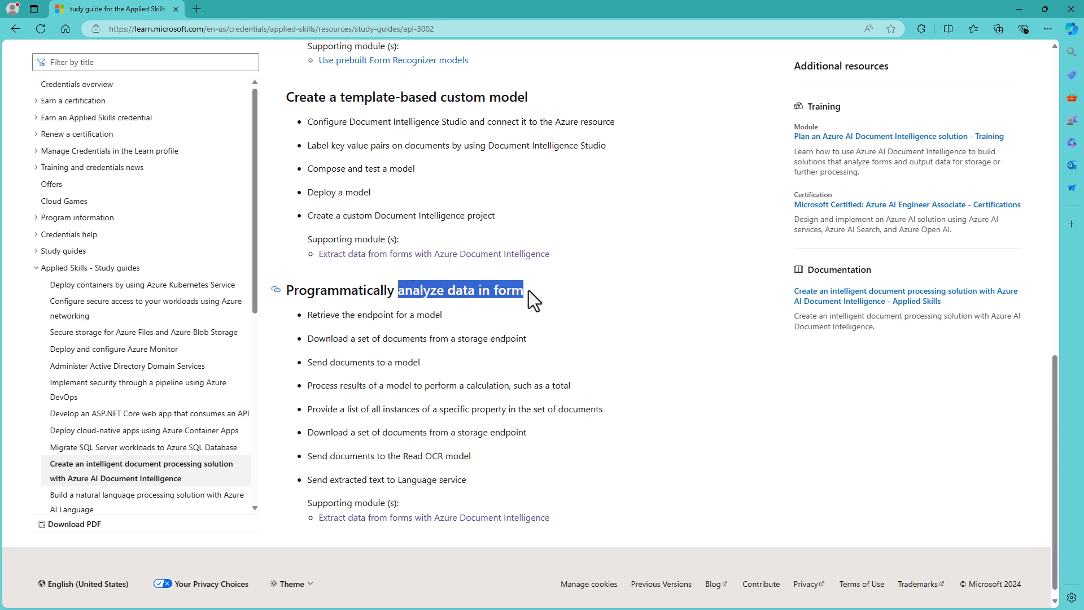
{"action": "left_click", "coordinate": [460, 291]}
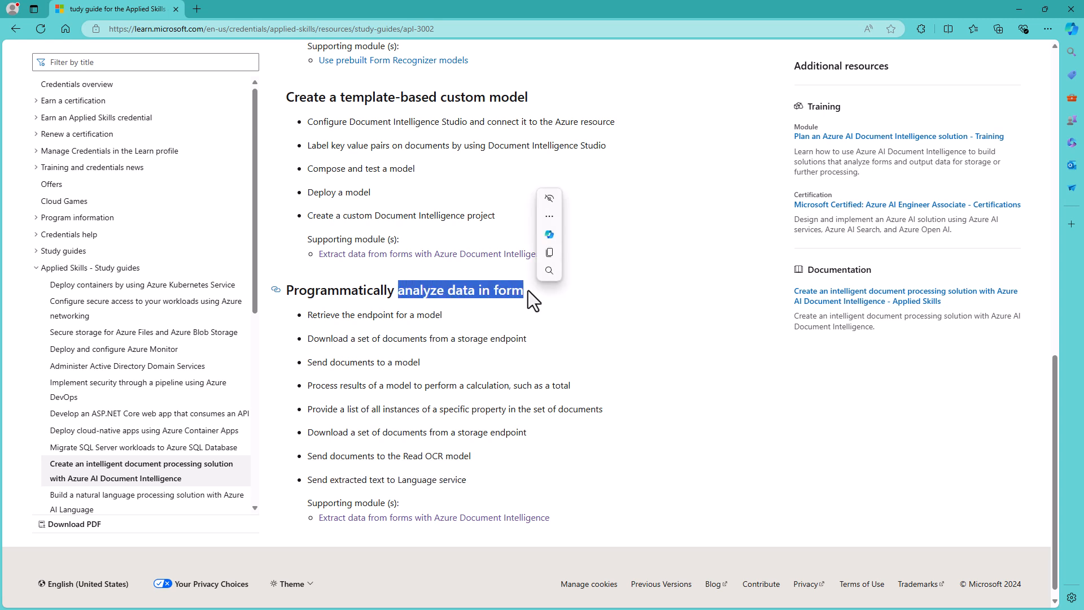
{"action": "left_click_drag", "start_coordinate": [308, 314], "coordinate": [435, 314]}
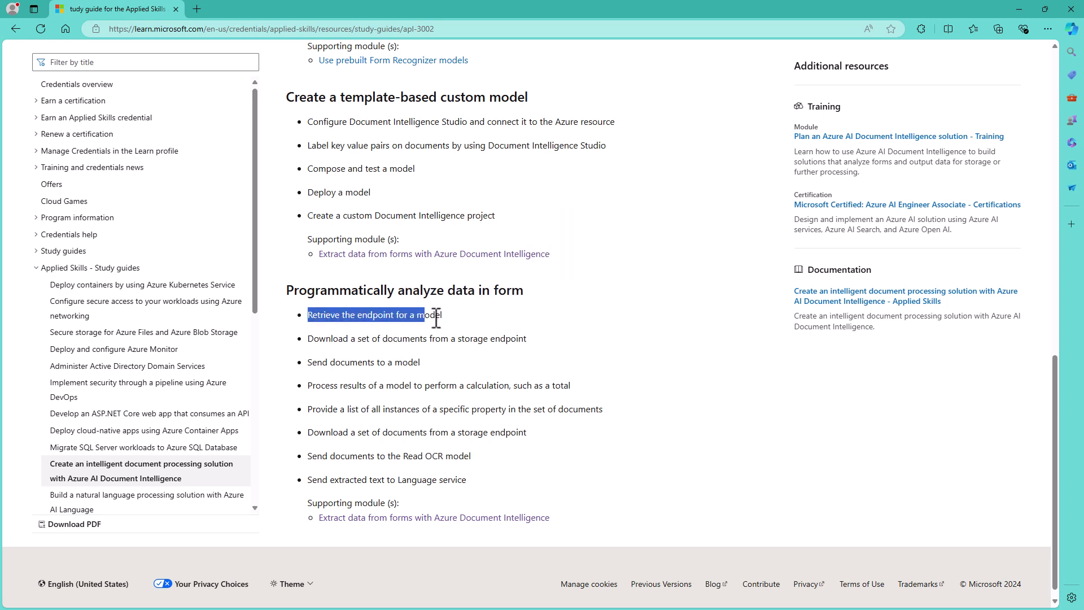
{"action": "double_click", "coordinate": [432, 479]}
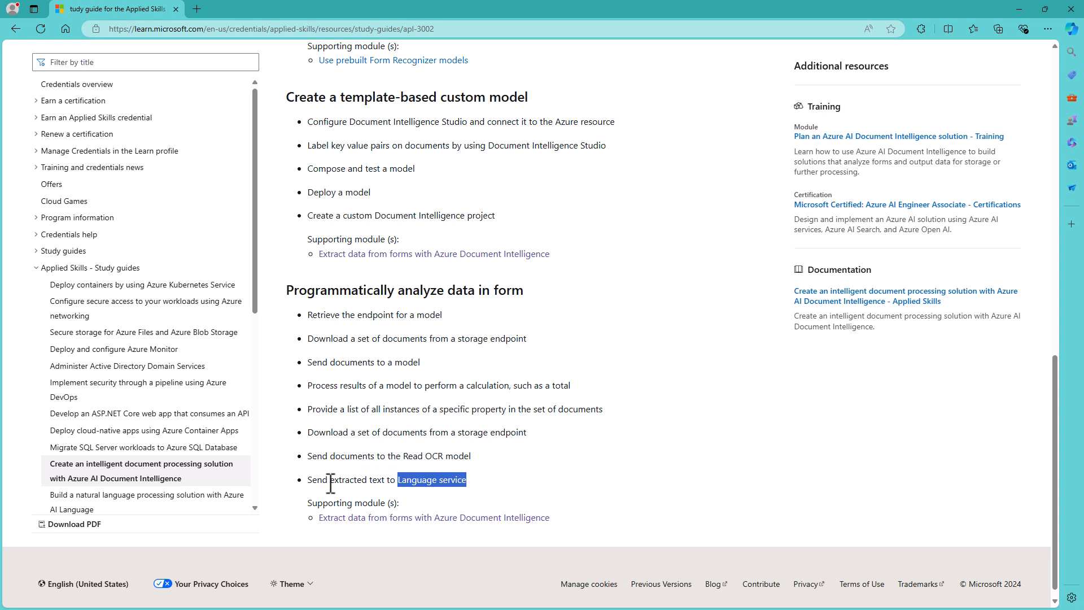
{"action": "double_click", "coordinate": [357, 479]}
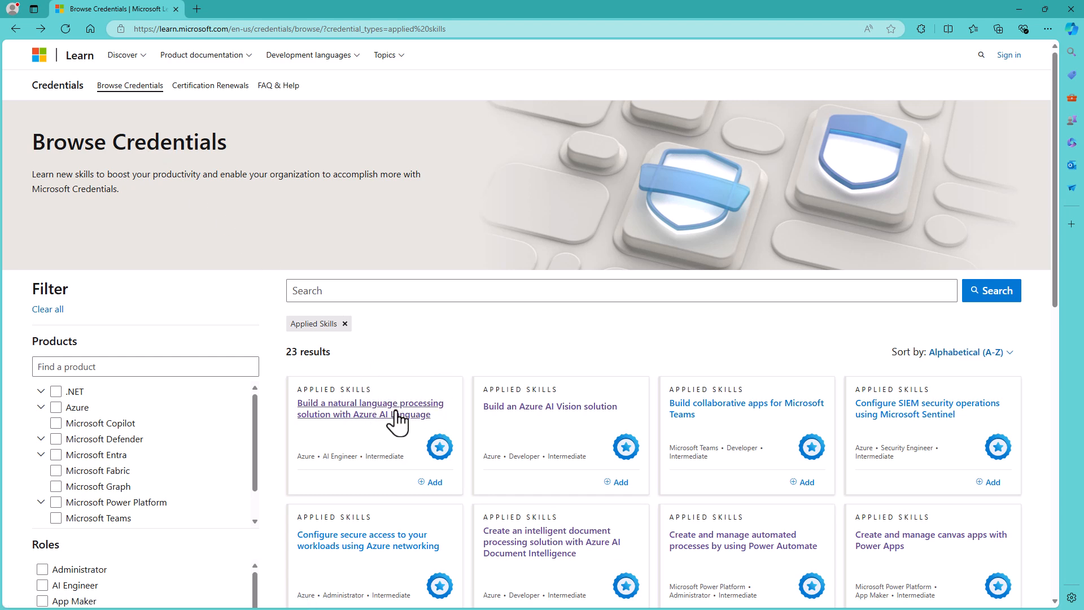
Open the natural language processing credential and scroll down to its resources
{"action": "left_click", "coordinate": [370, 408]}
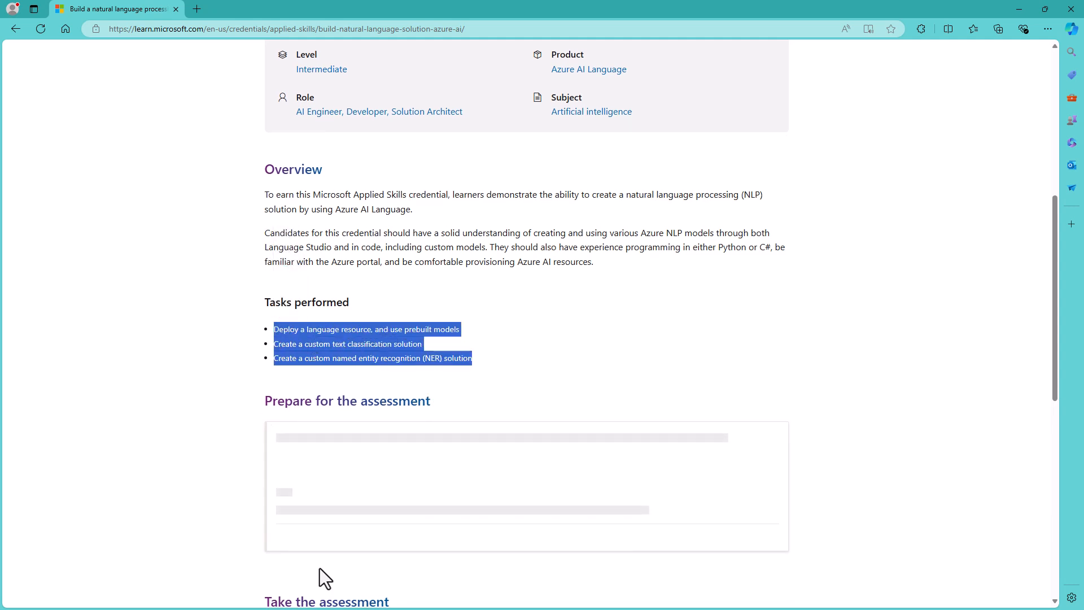
{"action": "scroll", "scroll_direction": "down", "scroll_amount": 3}
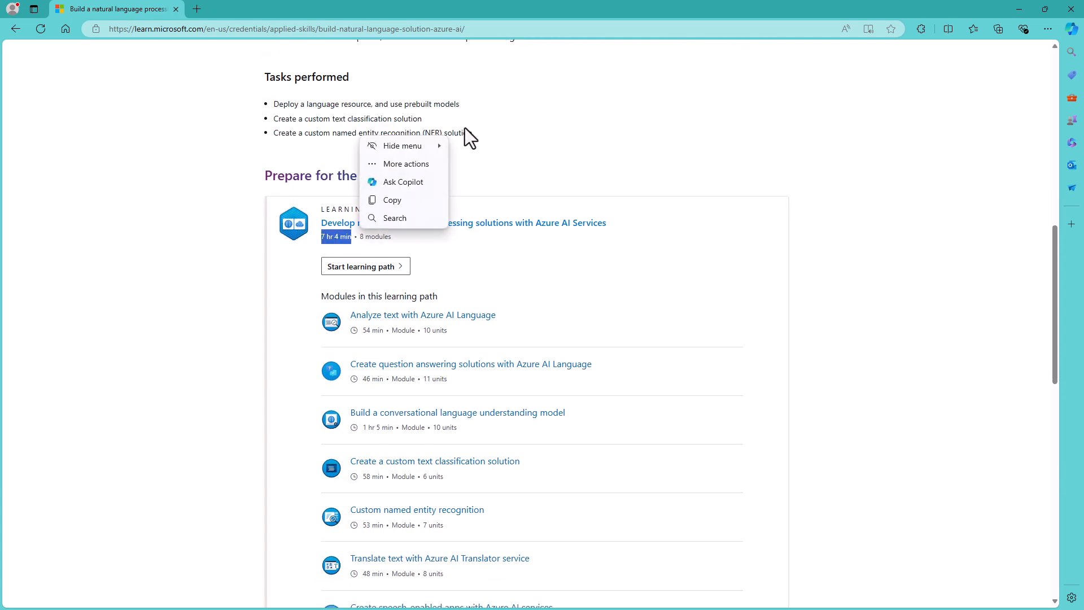
{"action": "scroll", "scroll_direction": "down", "scroll_amount": 3}
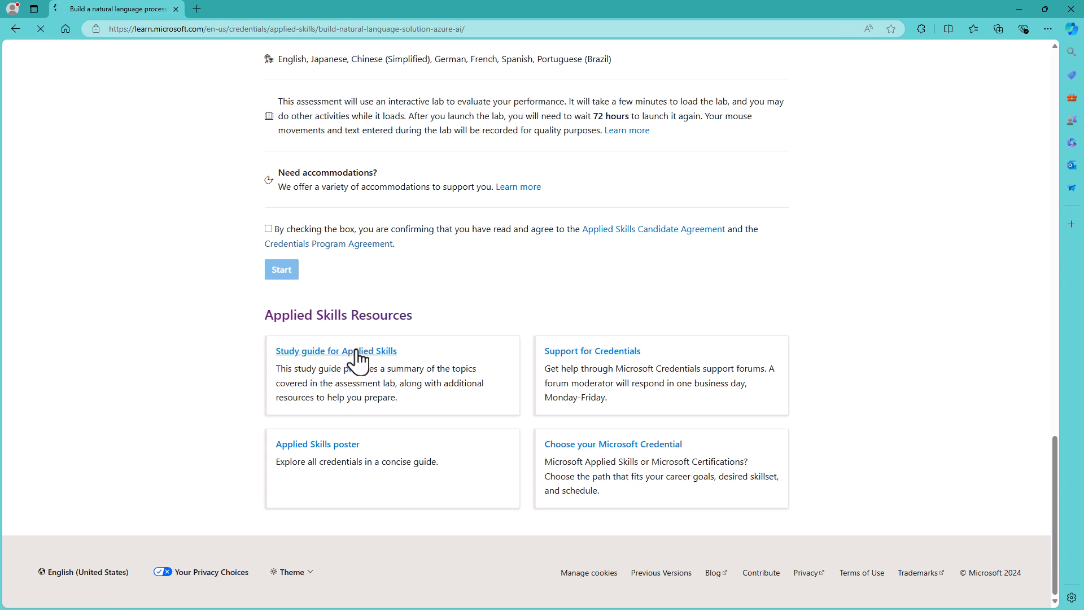
Open the natural language processing study guide and scroll its task sections
{"action": "left_click", "coordinate": [336, 350]}
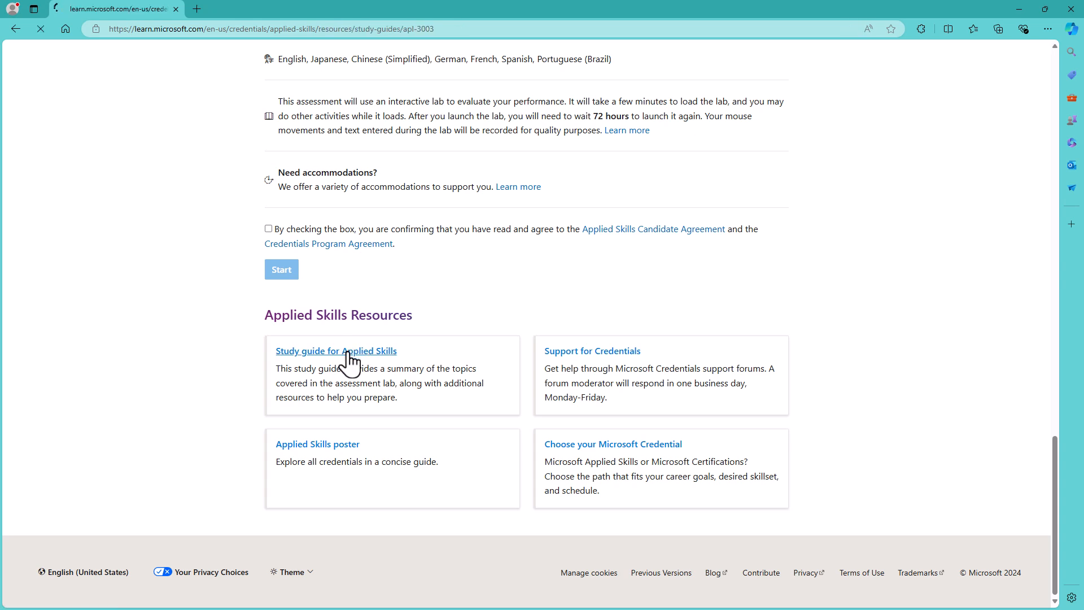
{"action": "left_click", "coordinate": [336, 351]}
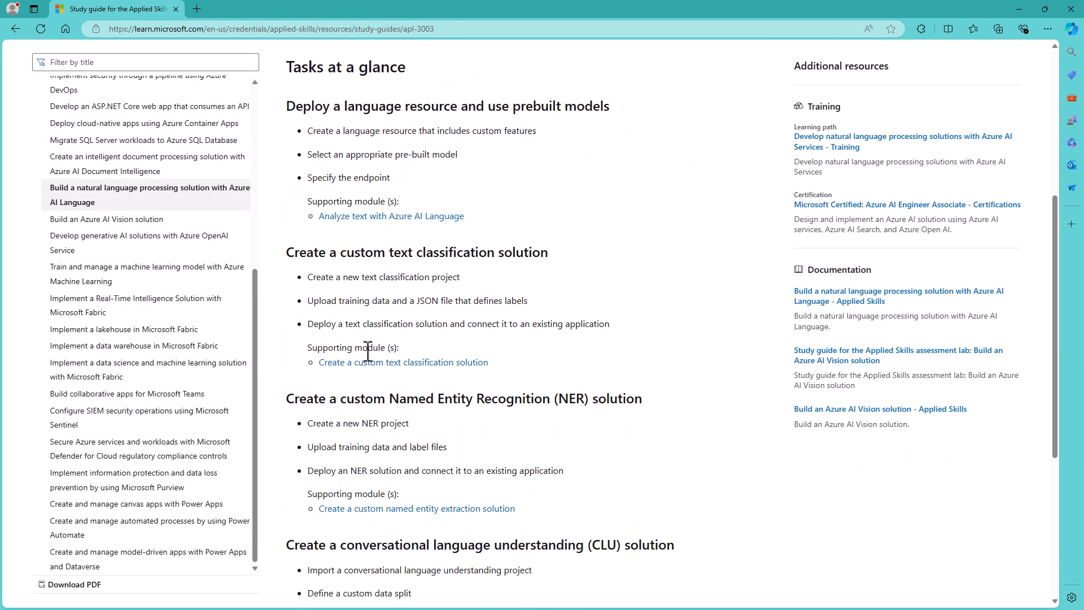
{"action": "scroll", "scroll_direction": "down", "scroll_amount": 3}
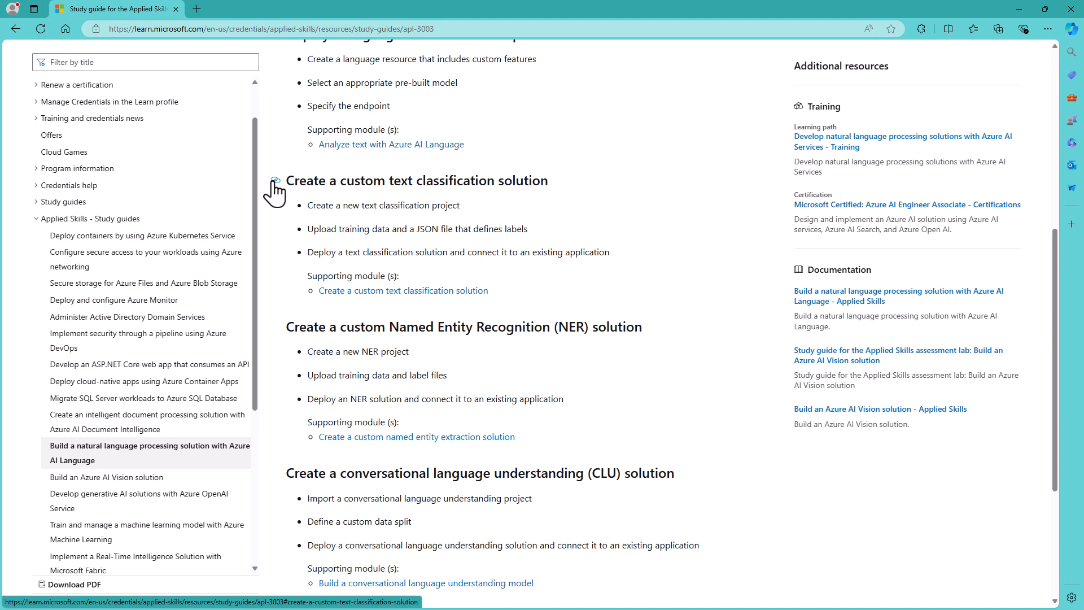
{"action": "mouse_move", "coordinate": [152, 224]}
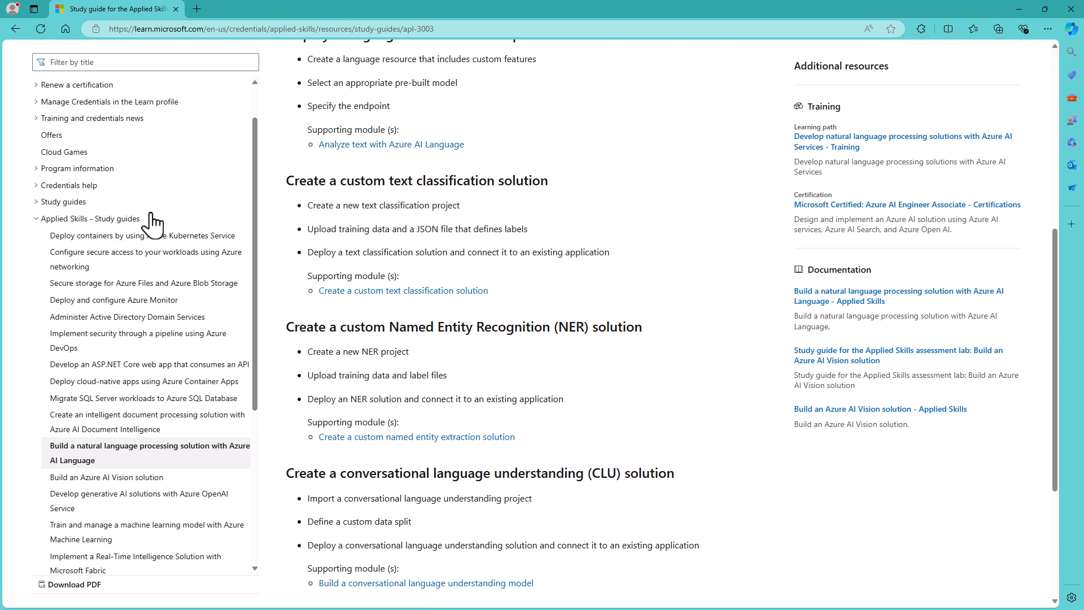
{"action": "mouse_move", "coordinate": [160, 222]}
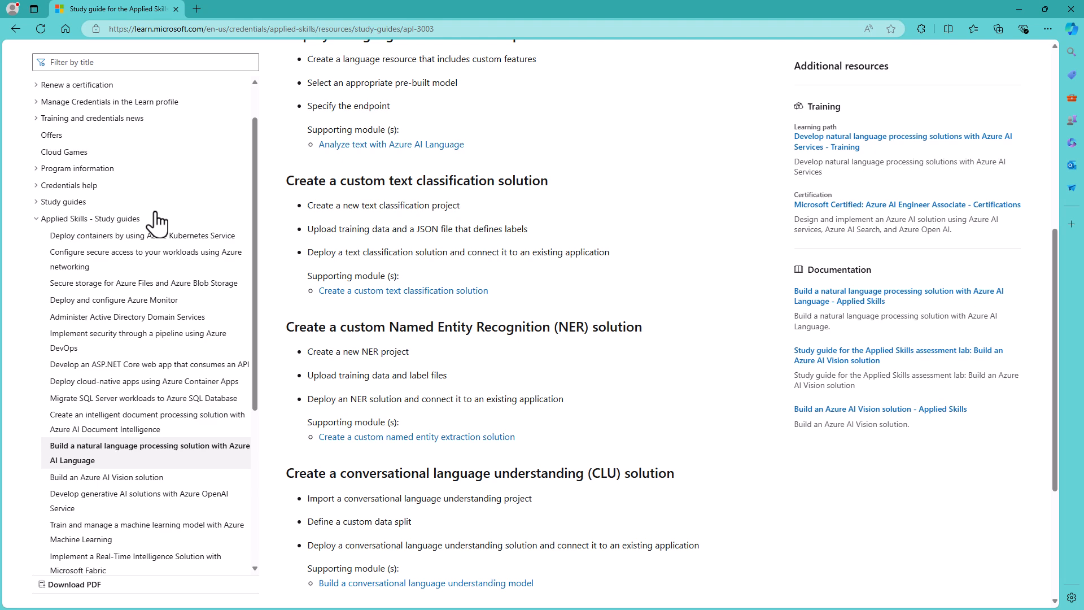
Open the Administer Active Directory Domain Services study guide and skim its tasks
{"action": "left_click", "coordinate": [127, 317]}
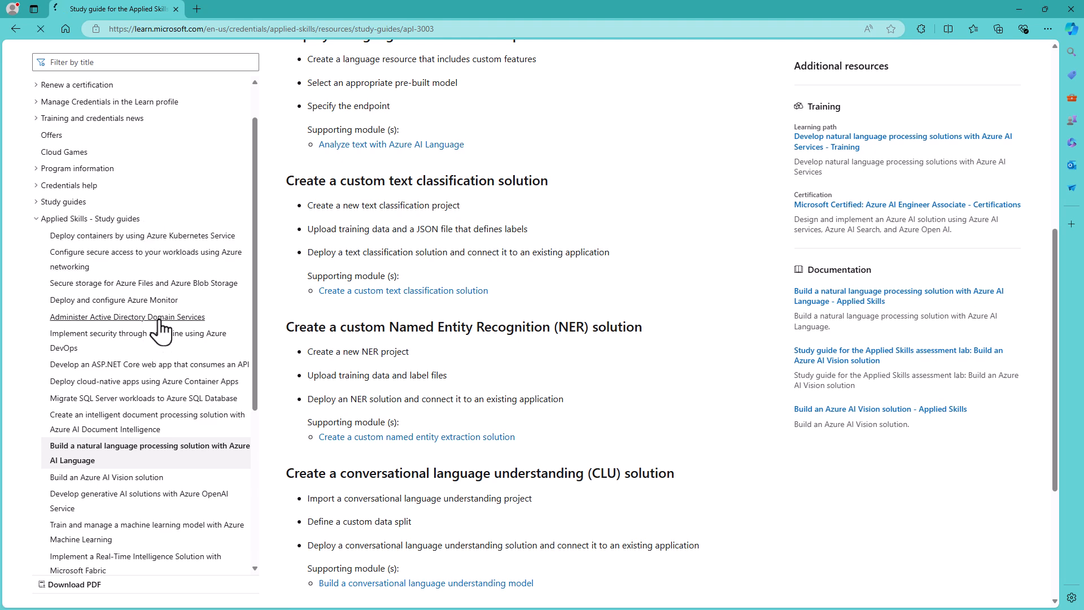
{"action": "left_click", "coordinate": [128, 317]}
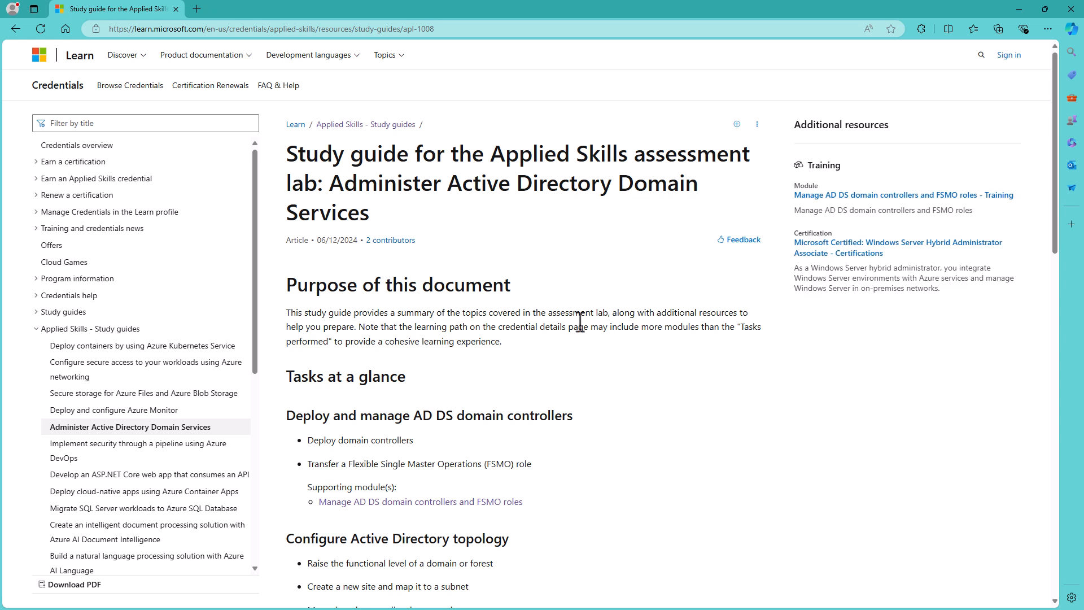
{"action": "mouse_move", "coordinate": [581, 330]}
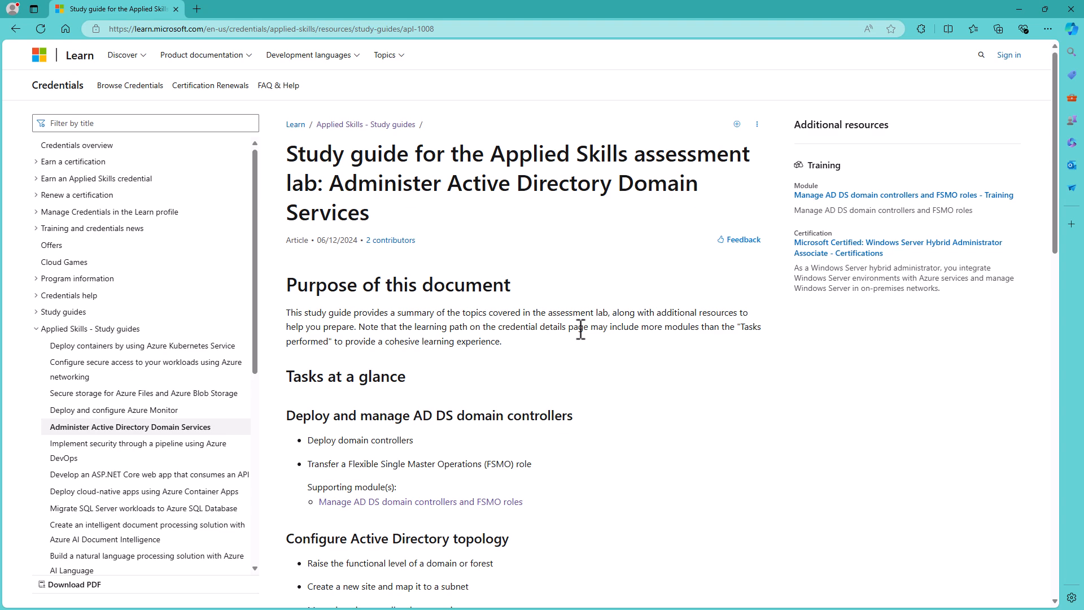
{"action": "scroll", "scroll_direction": "down", "scroll_amount": 3}
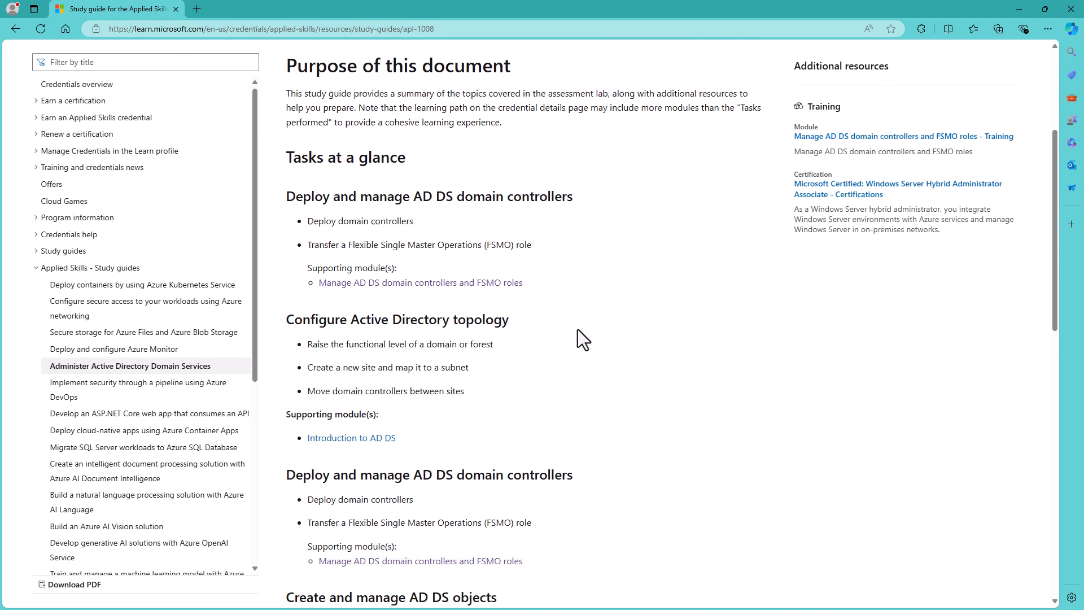
{"action": "scroll", "scroll_direction": "down", "scroll_amount": 3}
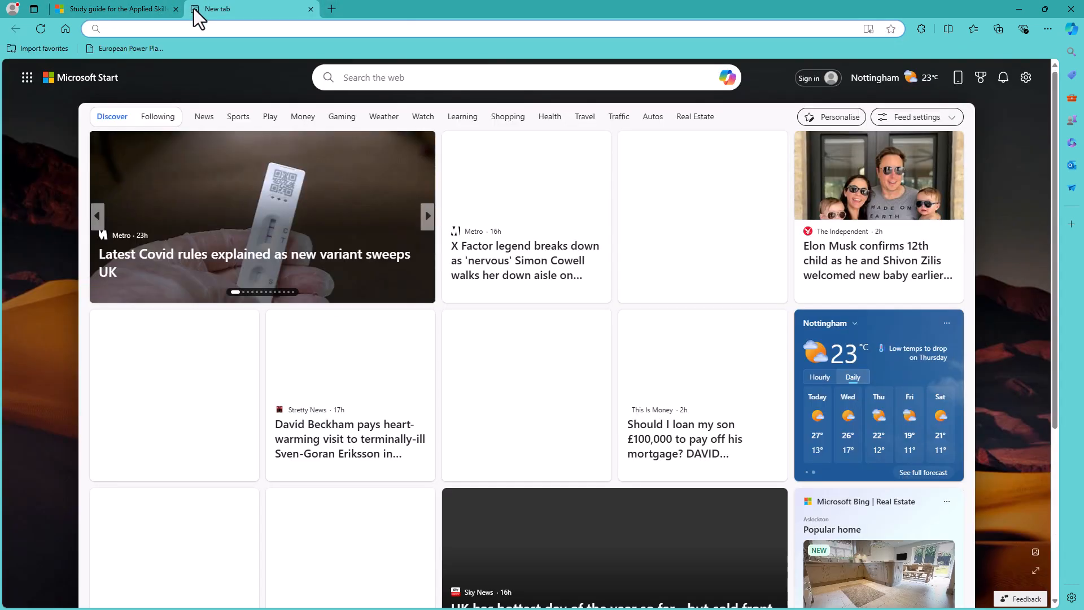
Load idodata.com in the new tab to browse its Applied Skills courses
{"action": "type", "text": "https://idodata.com"}
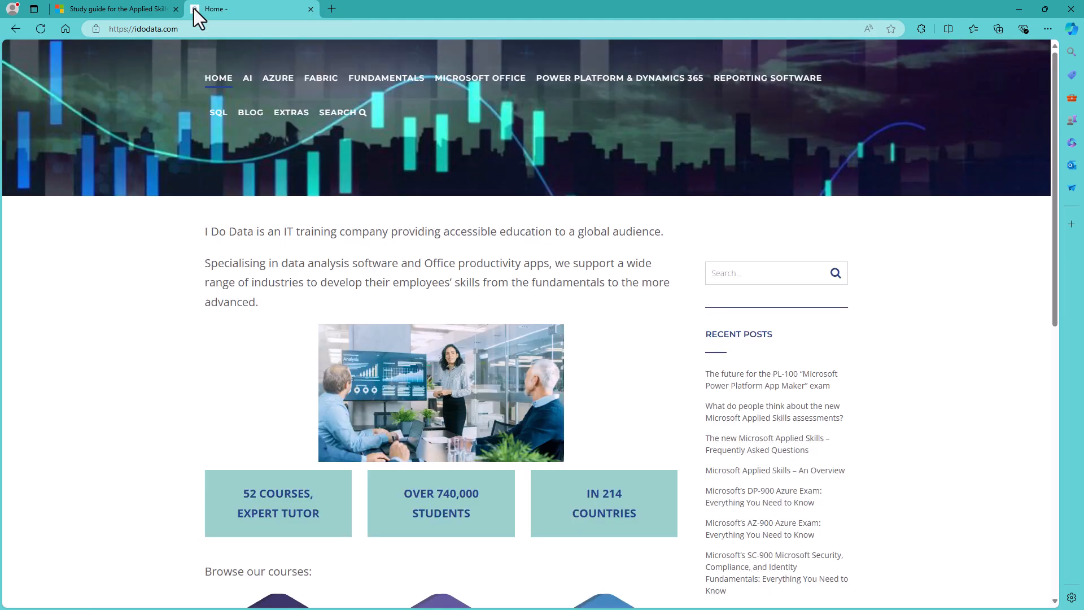
{"action": "mouse_move", "coordinate": [247, 78]}
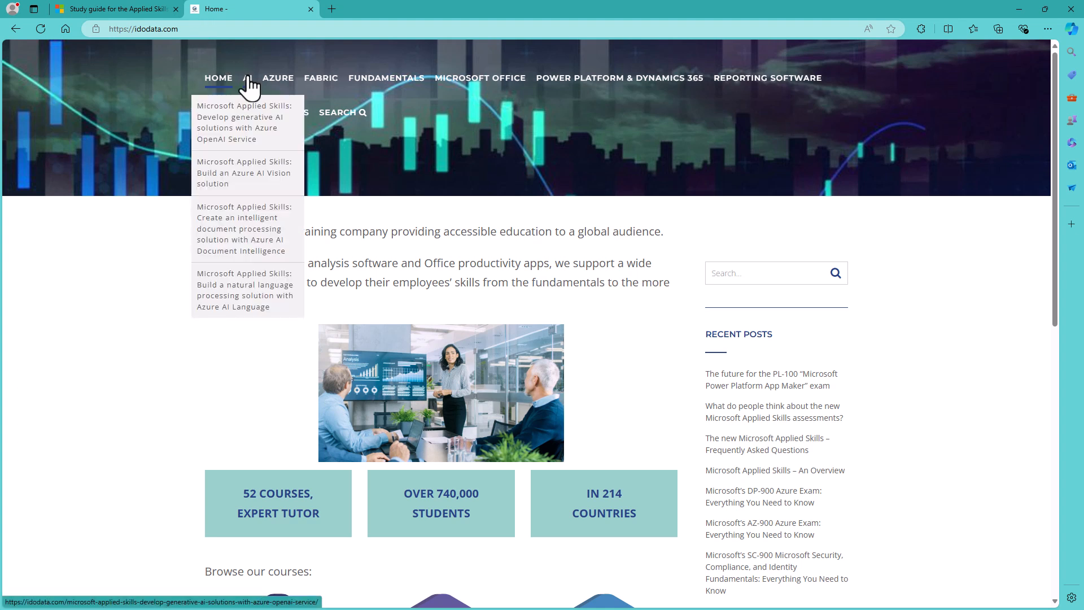
{"action": "mouse_move", "coordinate": [273, 83]}
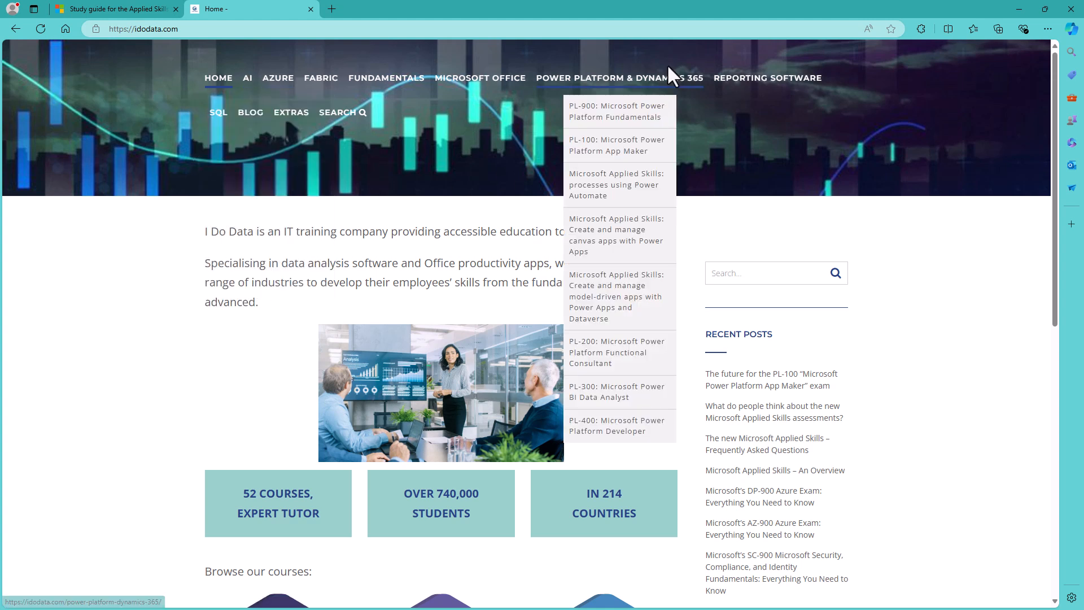
{"action": "mouse_move", "coordinate": [657, 86]}
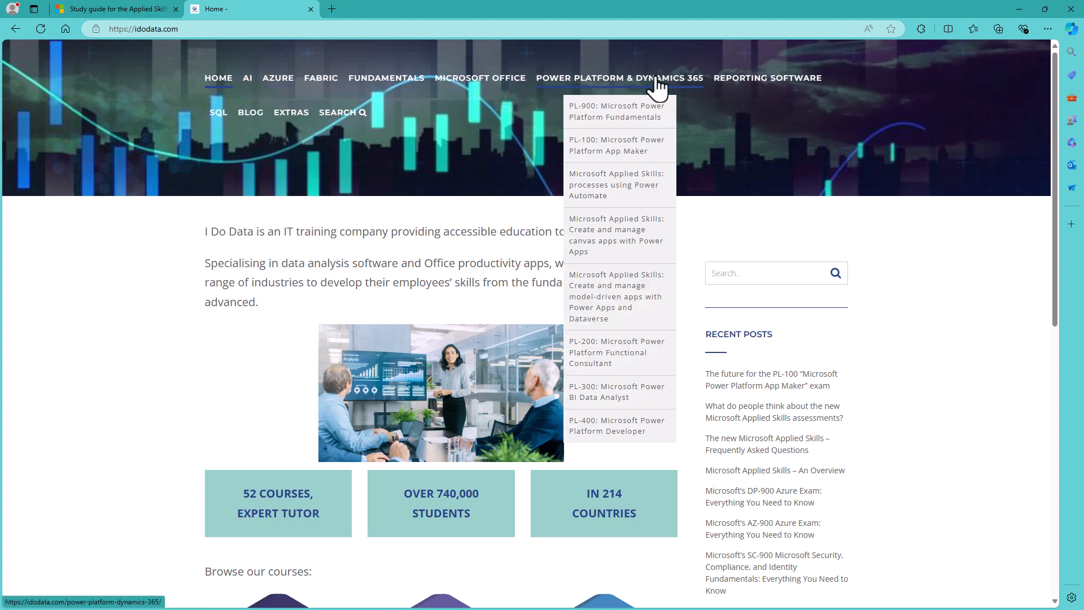